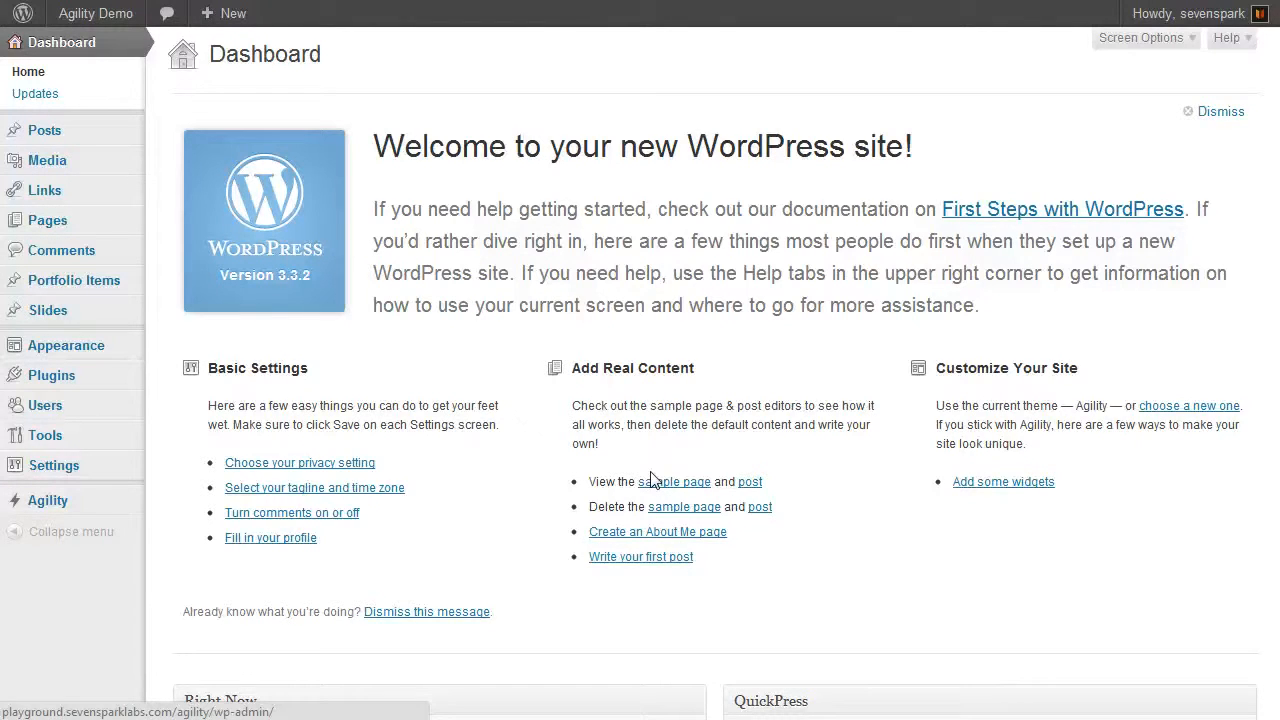
{"action": "mouse_move", "coordinate": [607, 505]}
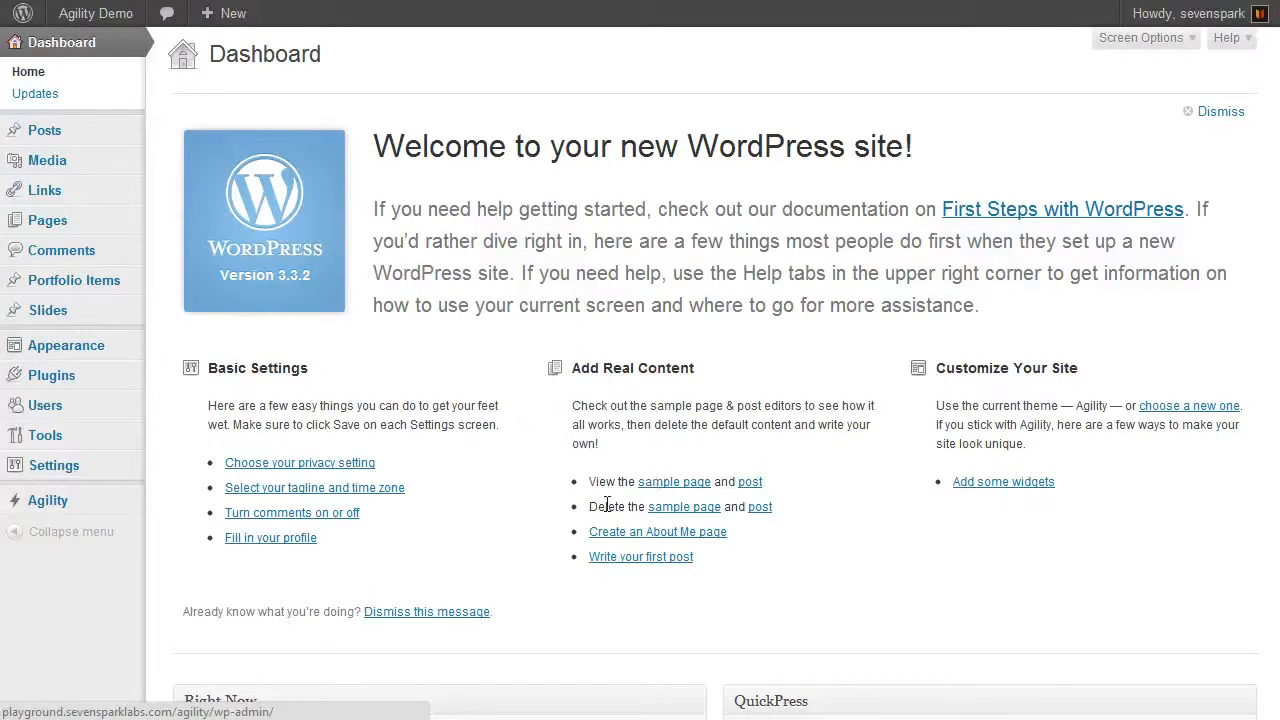
{"action": "mouse_move", "coordinate": [520, 447]}
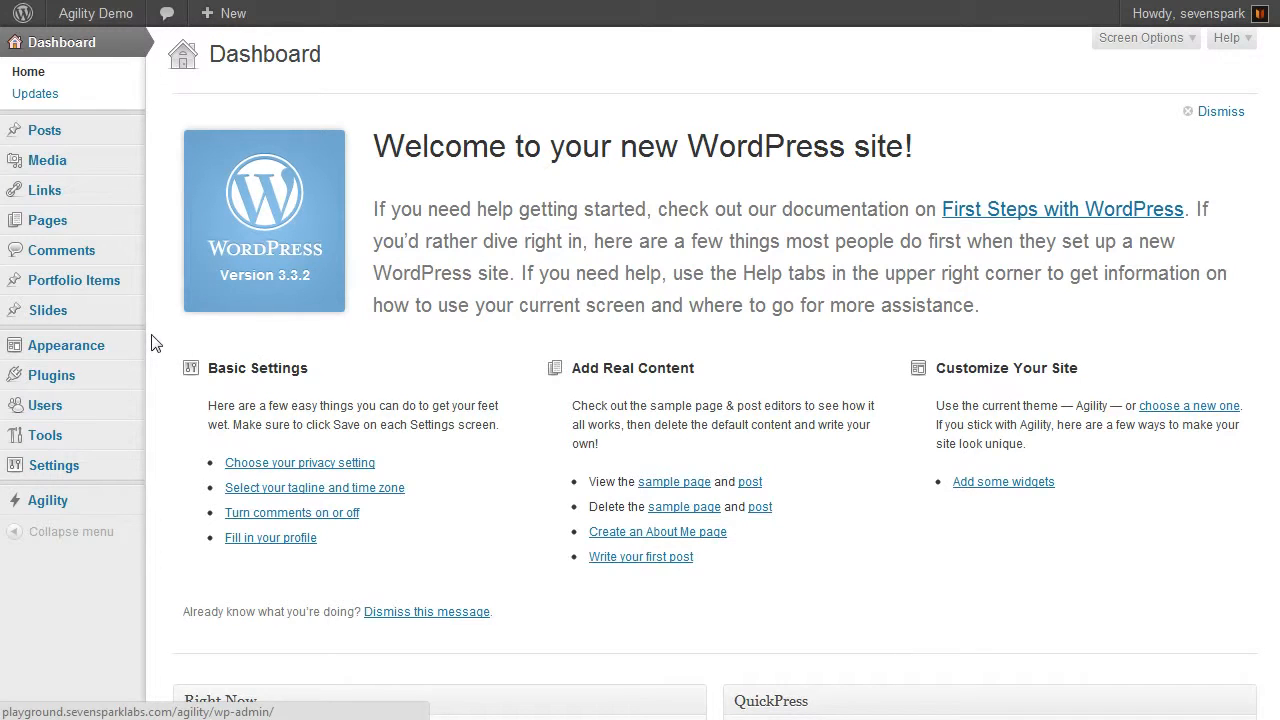
{"action": "mouse_move", "coordinate": [48, 310]}
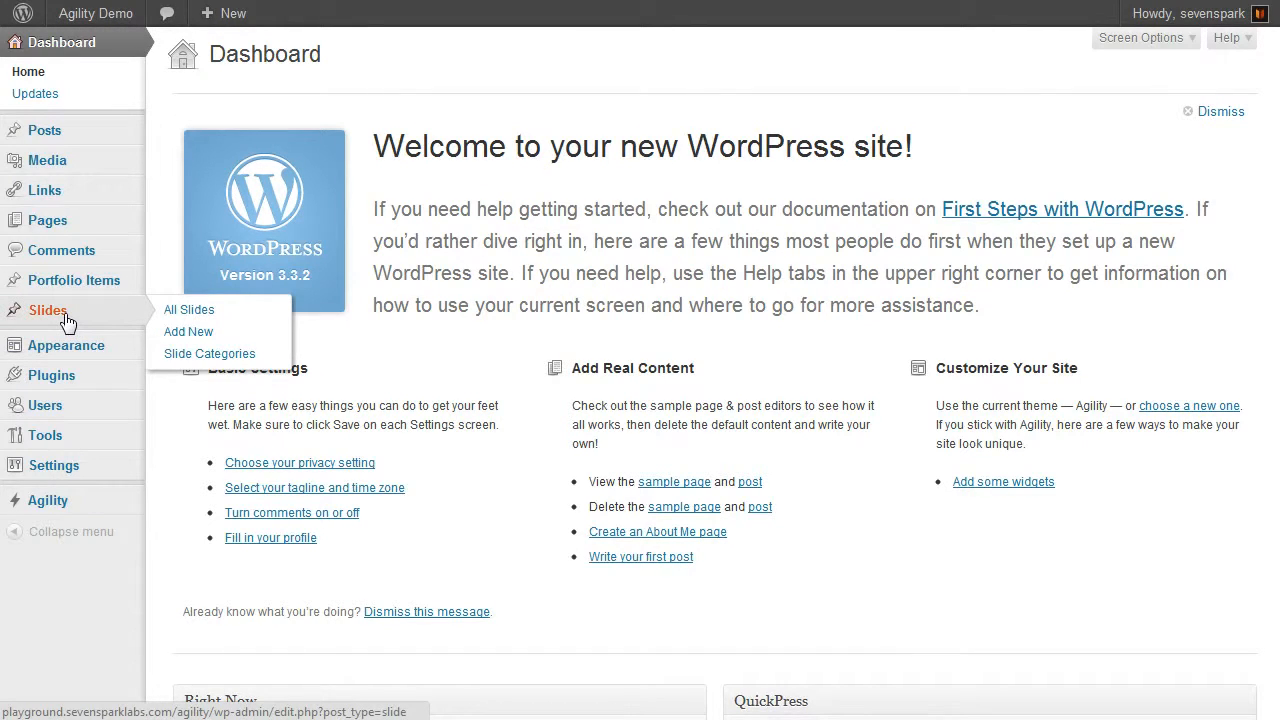
{"action": "mouse_move", "coordinate": [104, 321]}
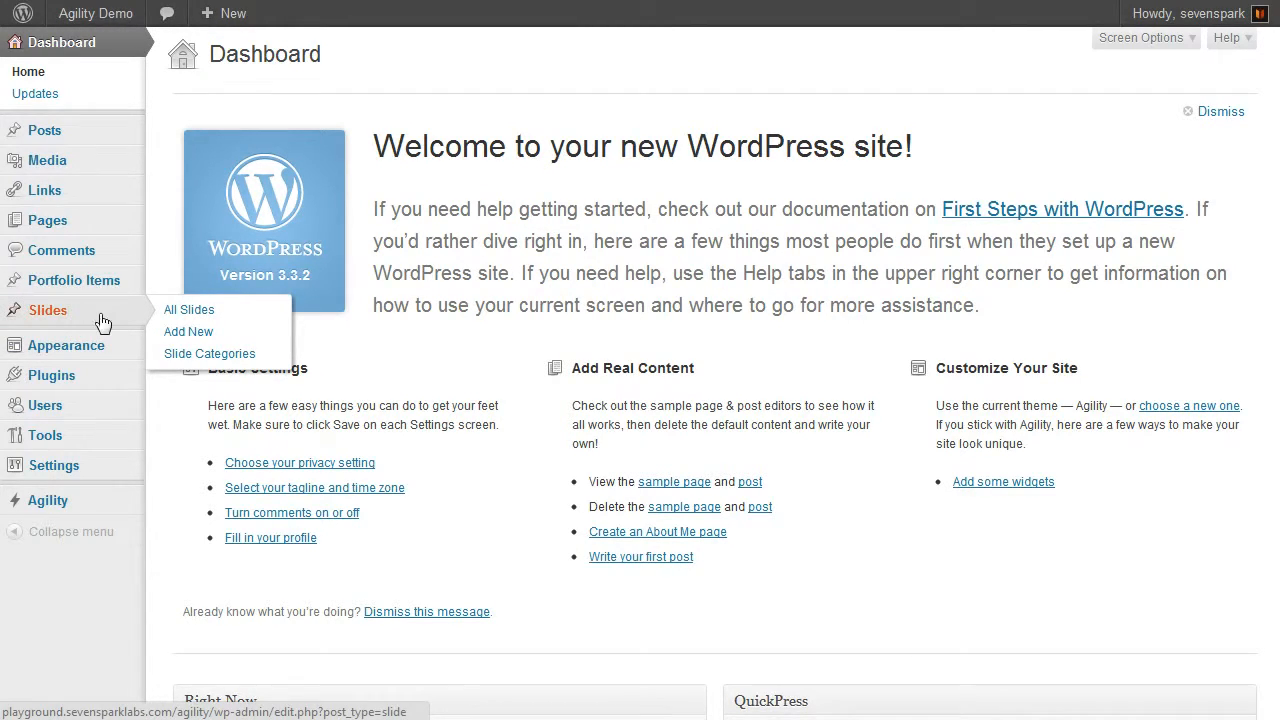
{"action": "mouse_move", "coordinate": [188, 331]}
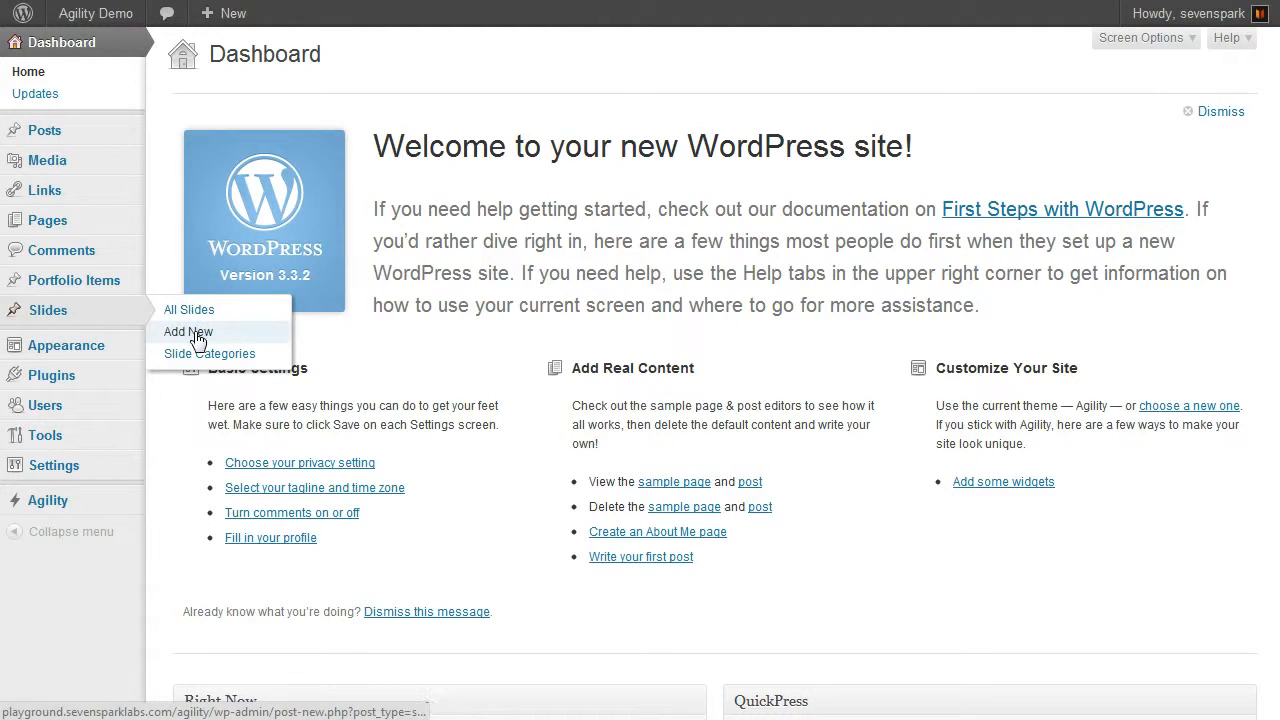
- Add a new slide titled 'My Slide'
{"action": "left_click", "coordinate": [188, 331]}
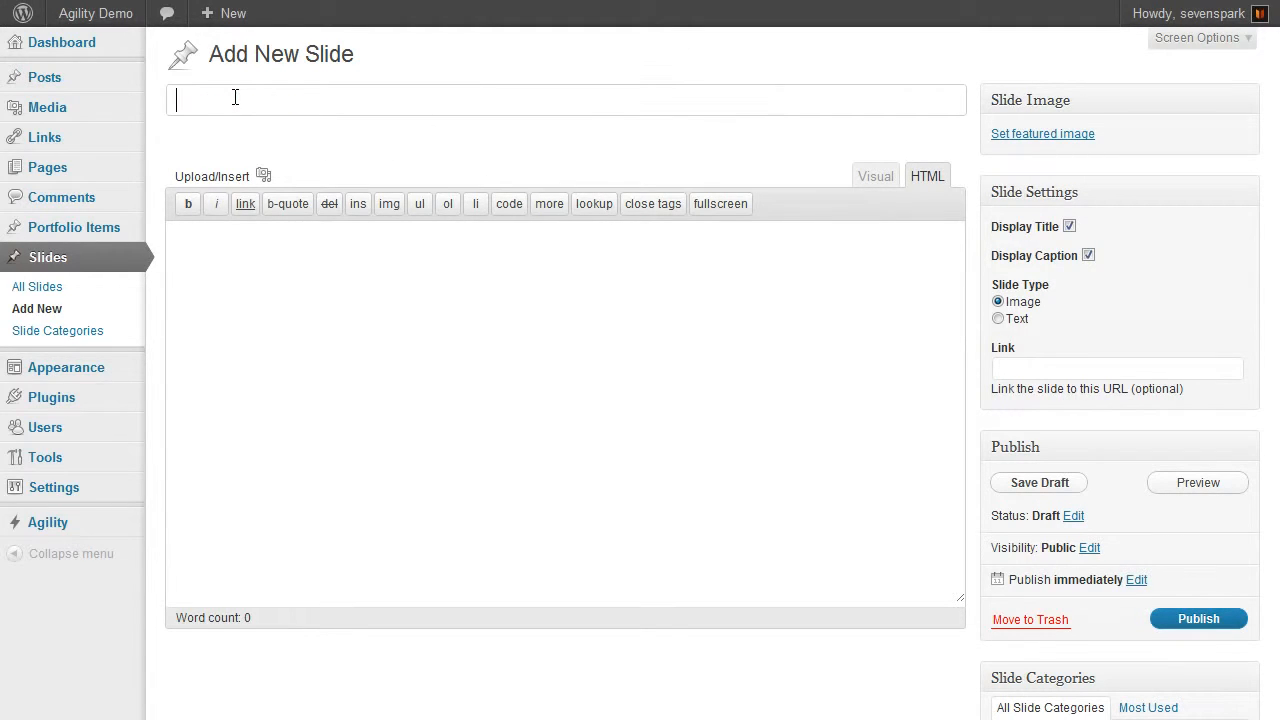
{"action": "type", "text": "My"}
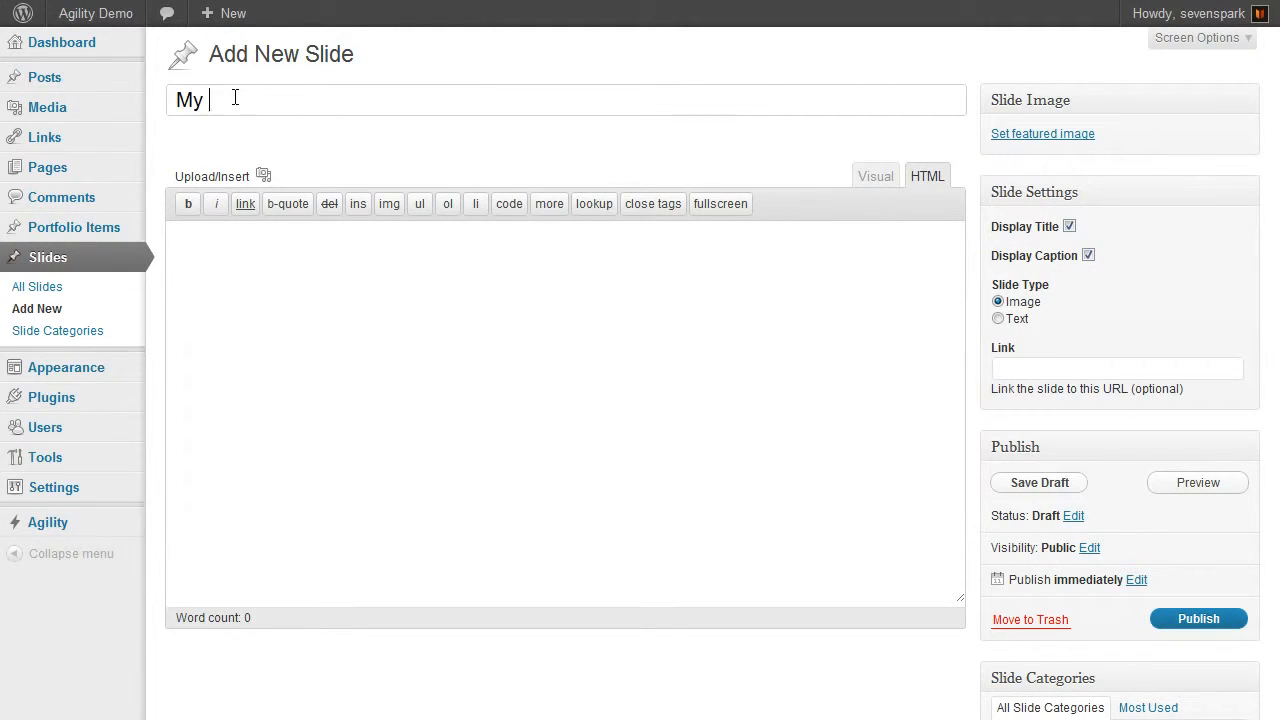
{"action": "type", "text": "Slide"}
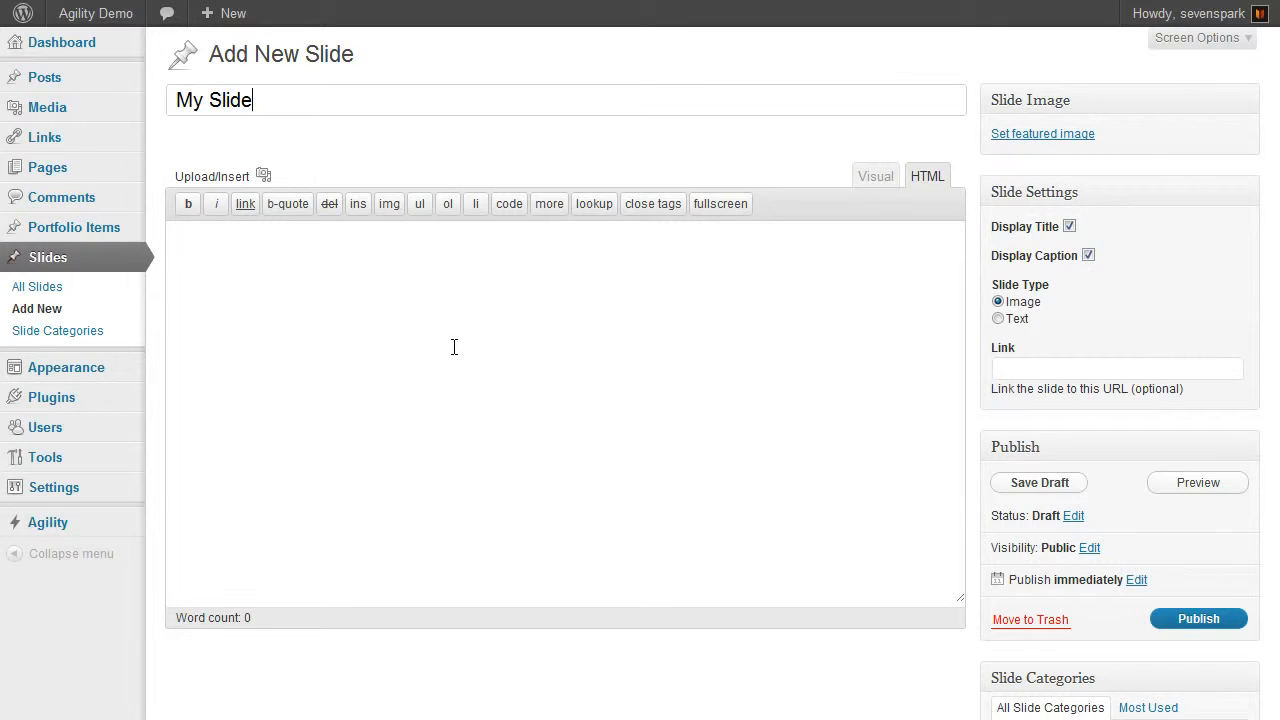
{"action": "left_click", "coordinate": [1038, 482]}
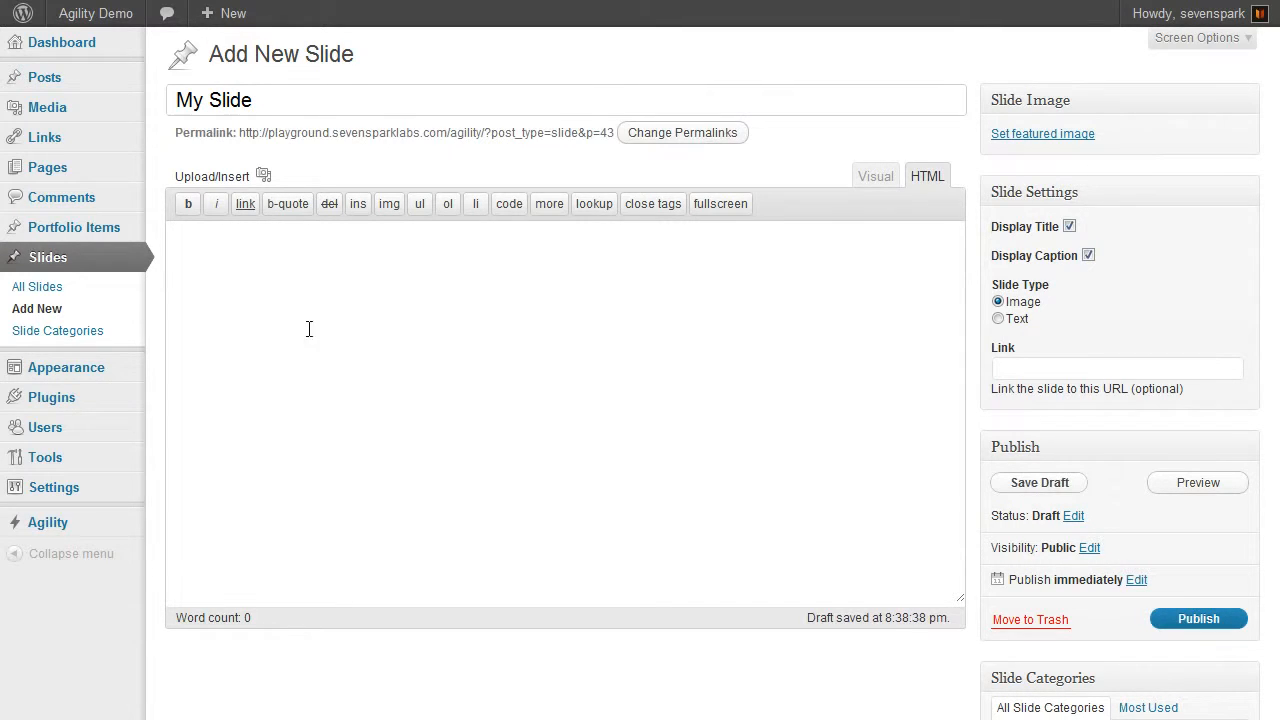
- Write 'This is my caption.' in the slide body
{"action": "left_click", "coordinate": [253, 314]}
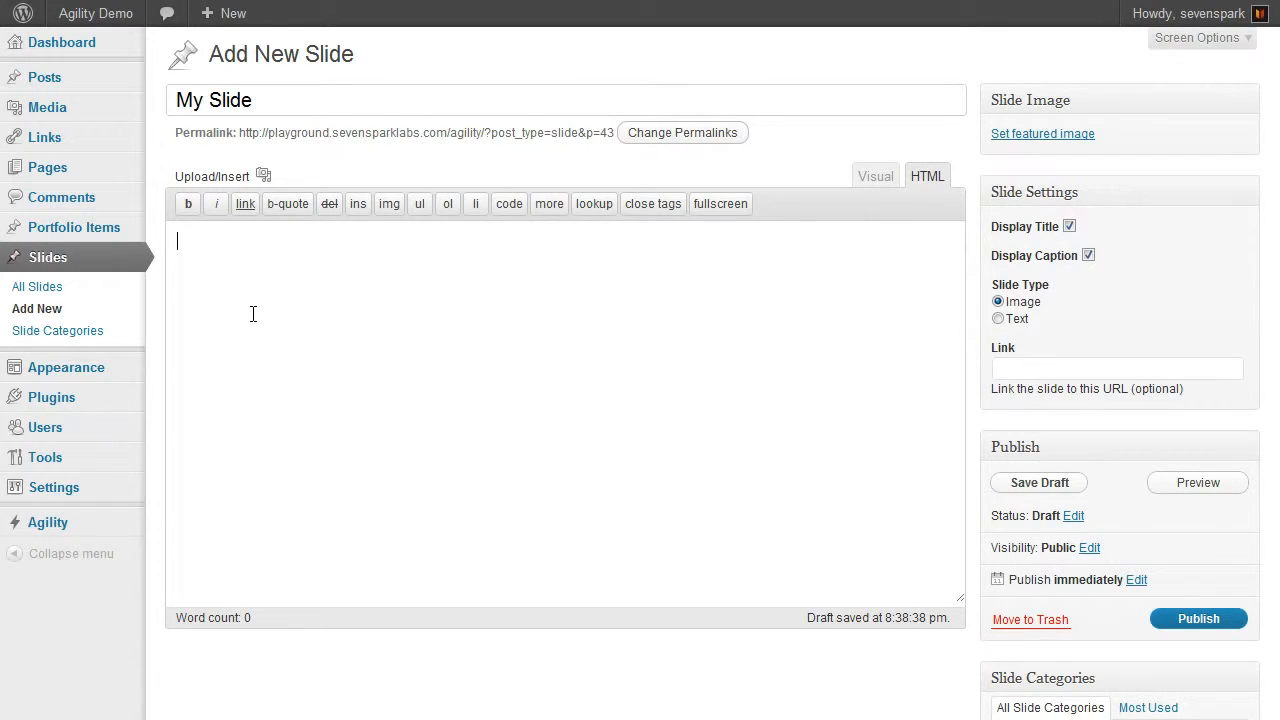
{"action": "type", "text": "This is my cpa"}
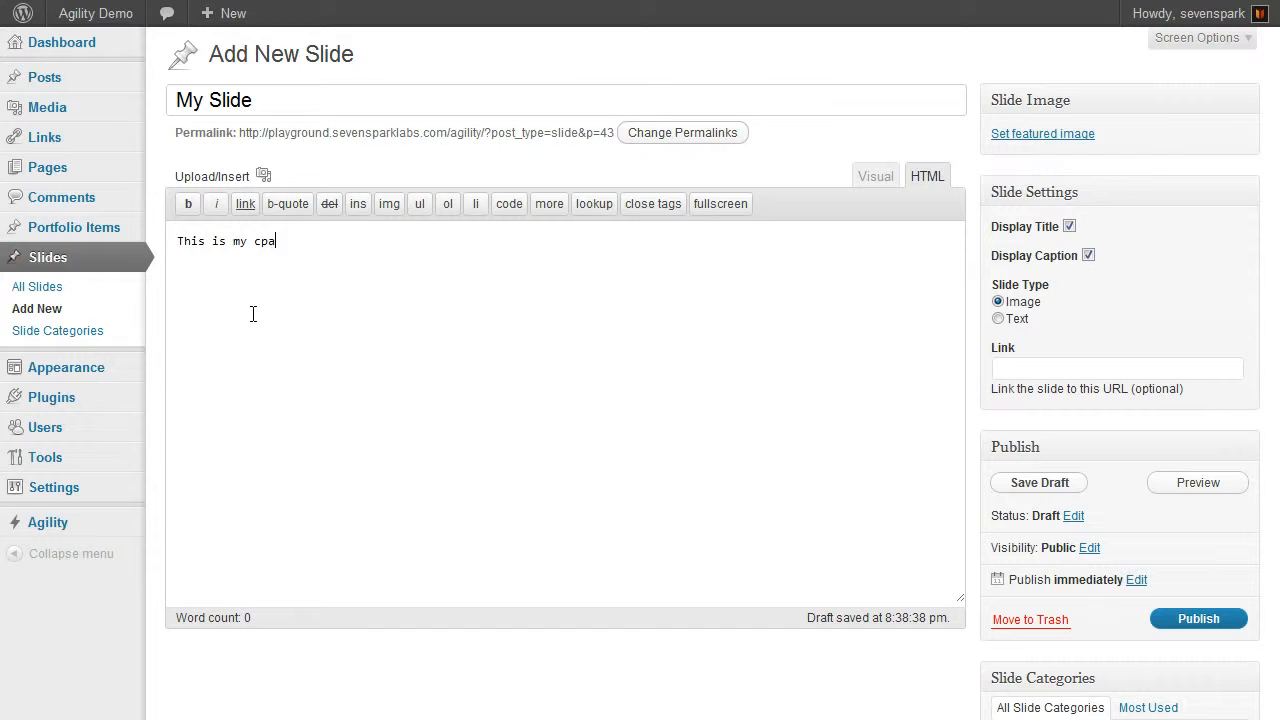
{"action": "type", "text": "aption."}
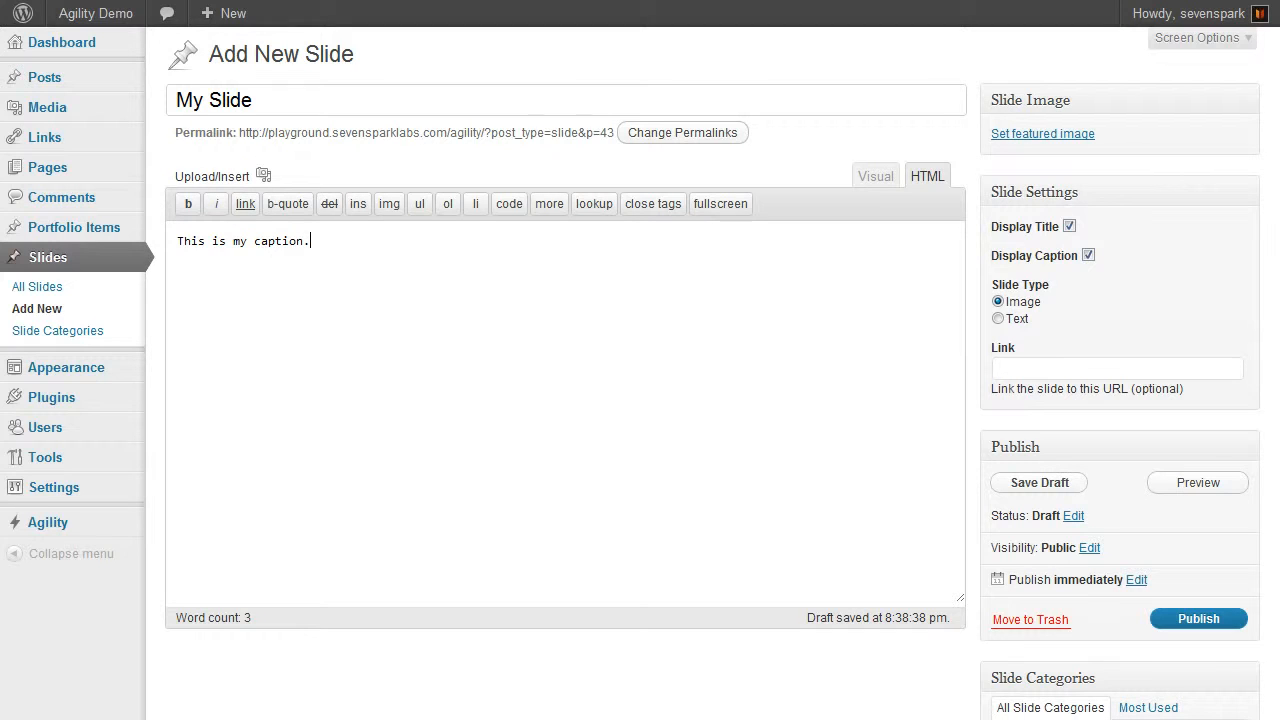
{"action": "left_click", "coordinate": [1069, 226]}
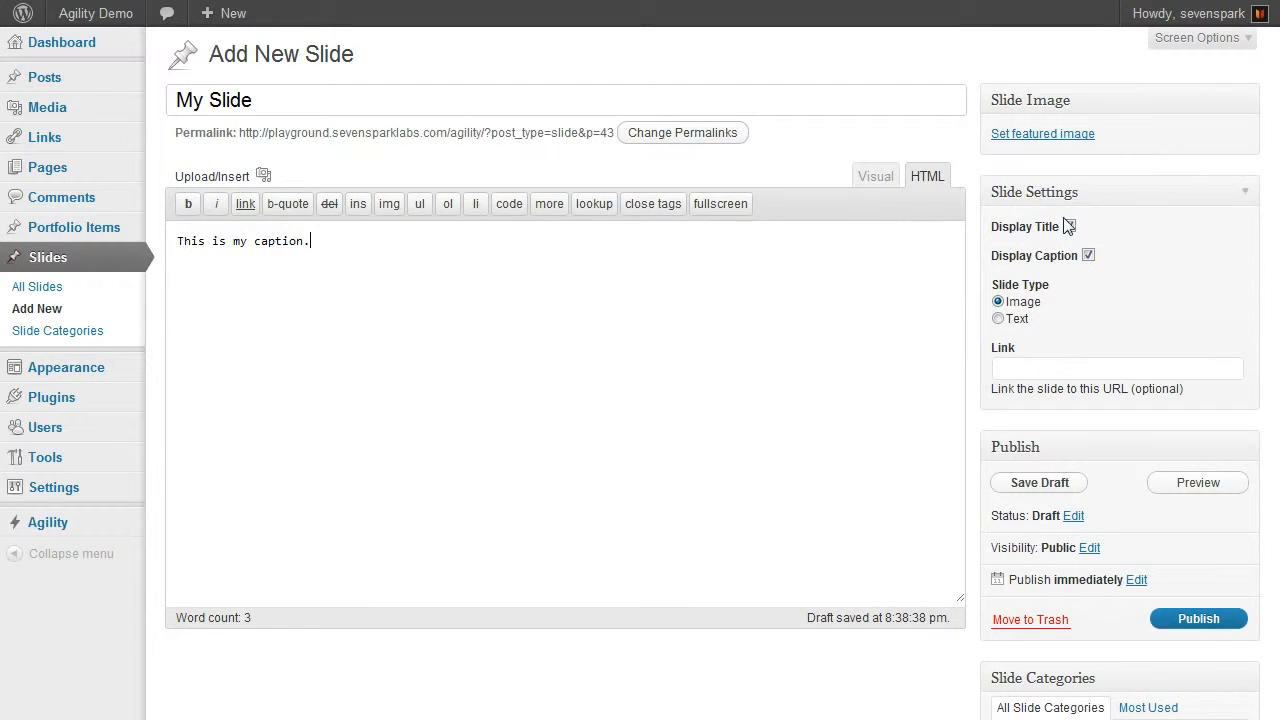
{"action": "left_click", "coordinate": [1069, 226]}
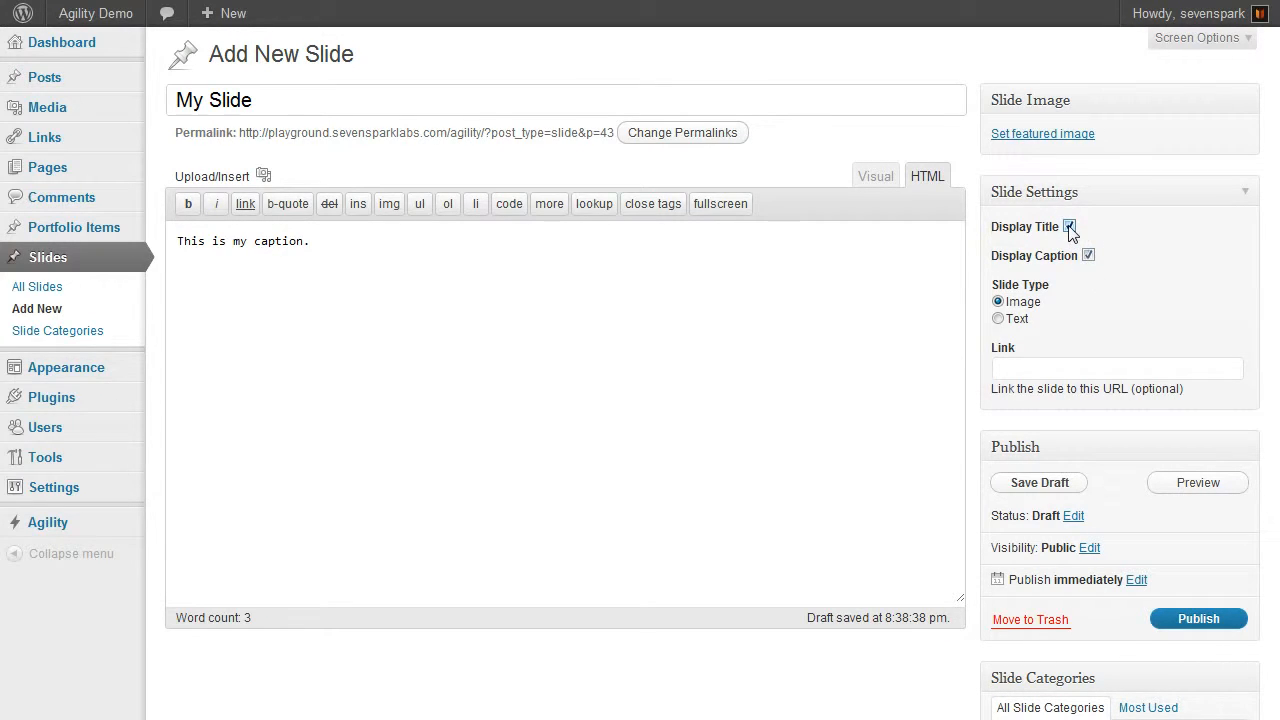
{"action": "left_click", "coordinate": [1070, 226]}
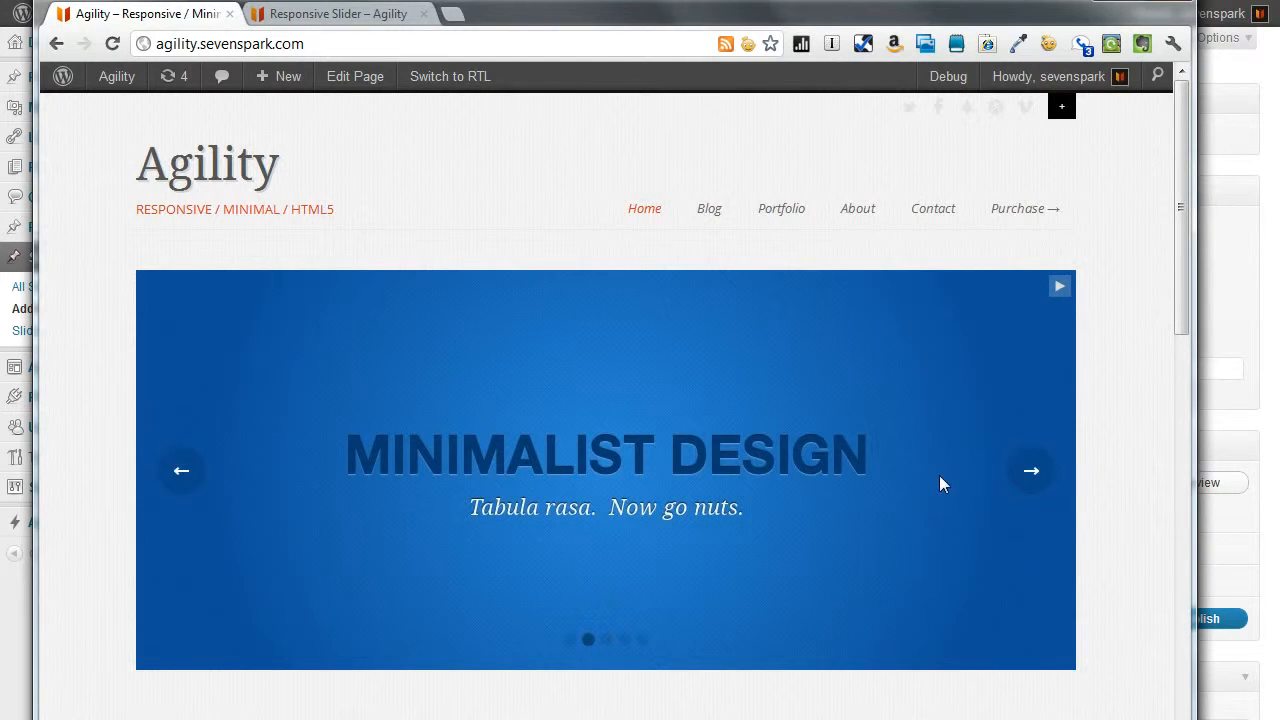
- Advance the homepage slider twice to Fully Responsive, then check the admin bar's New menu
{"action": "left_click", "coordinate": [1031, 471]}
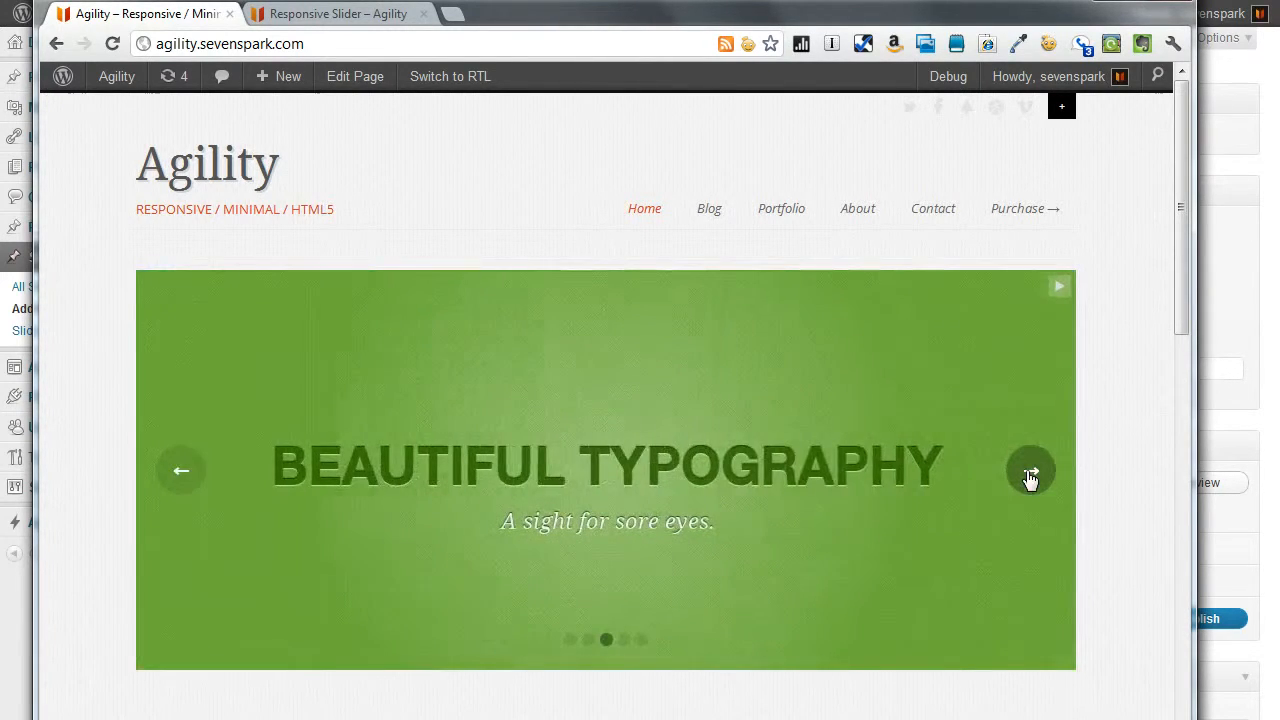
{"action": "left_click", "coordinate": [1030, 471]}
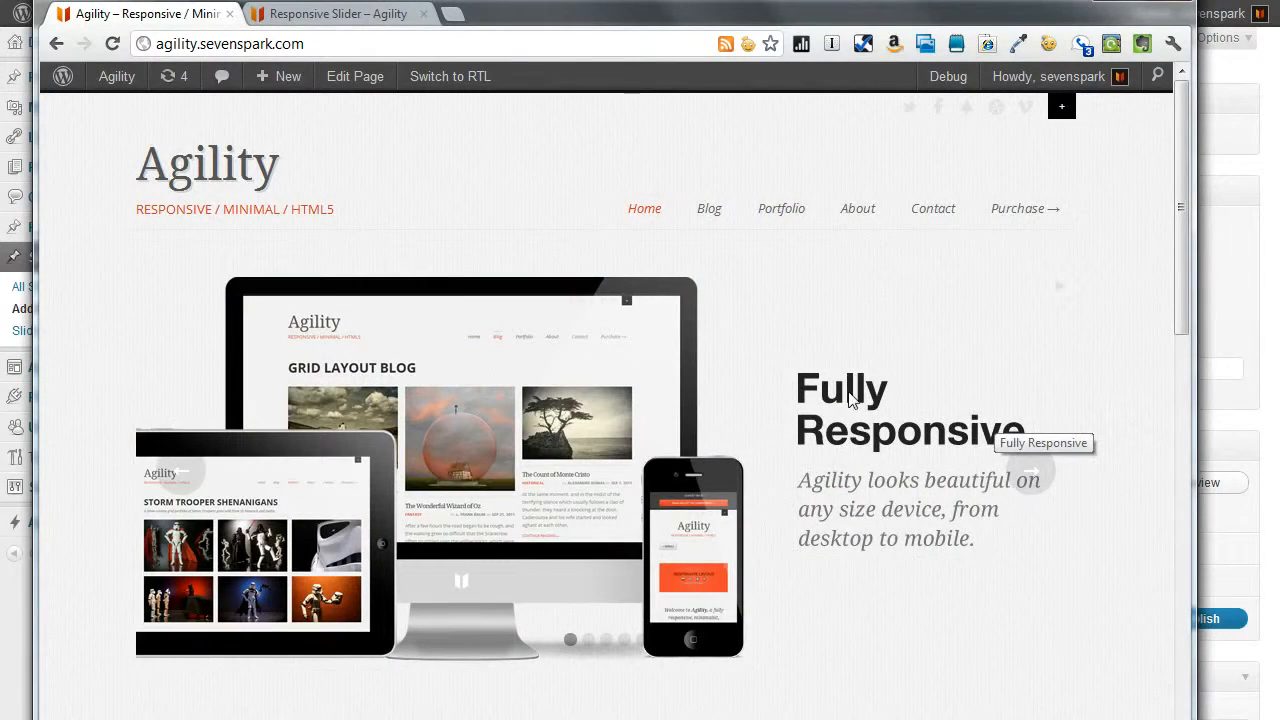
{"action": "left_click", "coordinate": [288, 76]}
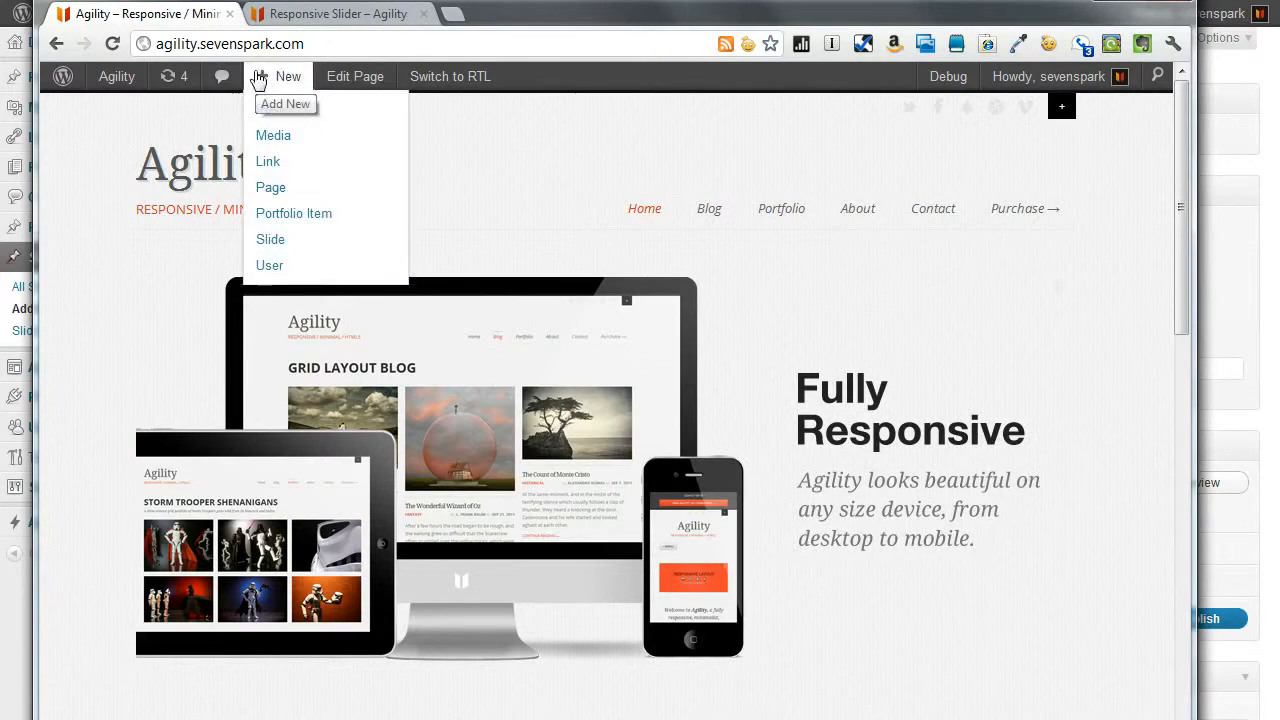
- Back in the slide editor, tick Display Title under Slide Settings
{"action": "left_click", "coordinate": [270, 239]}
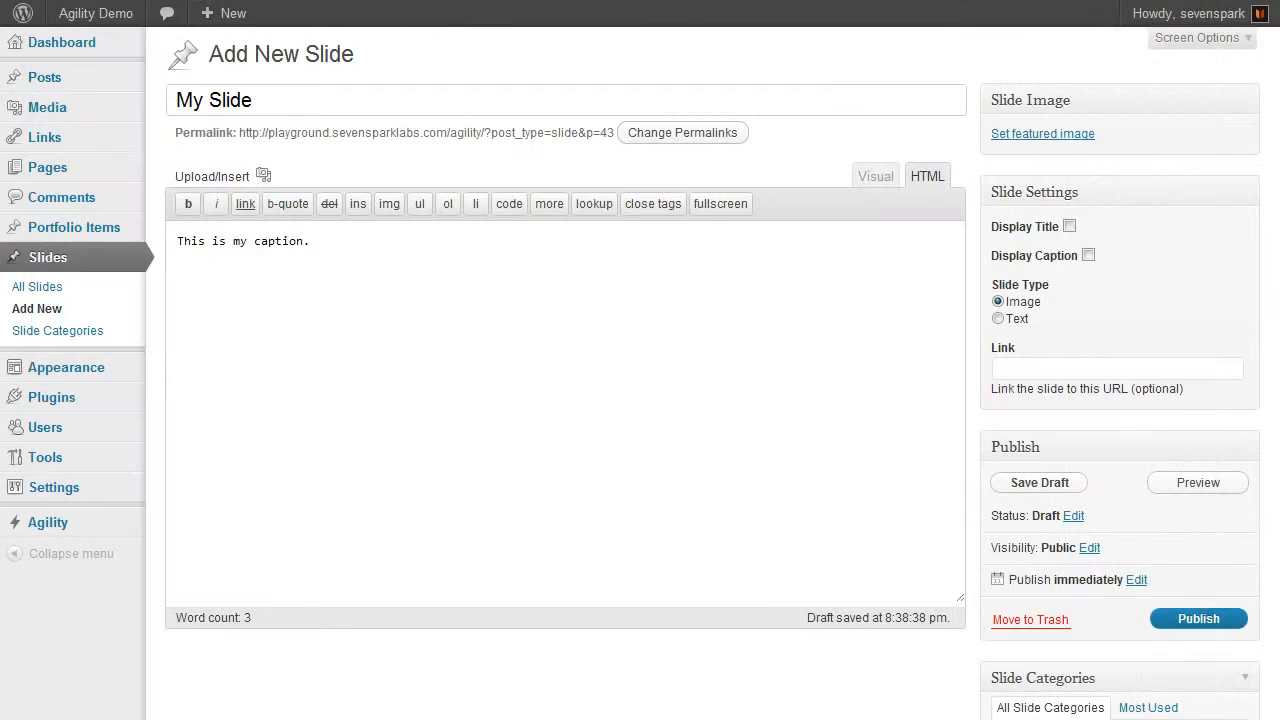
{"action": "left_click", "coordinate": [1070, 226]}
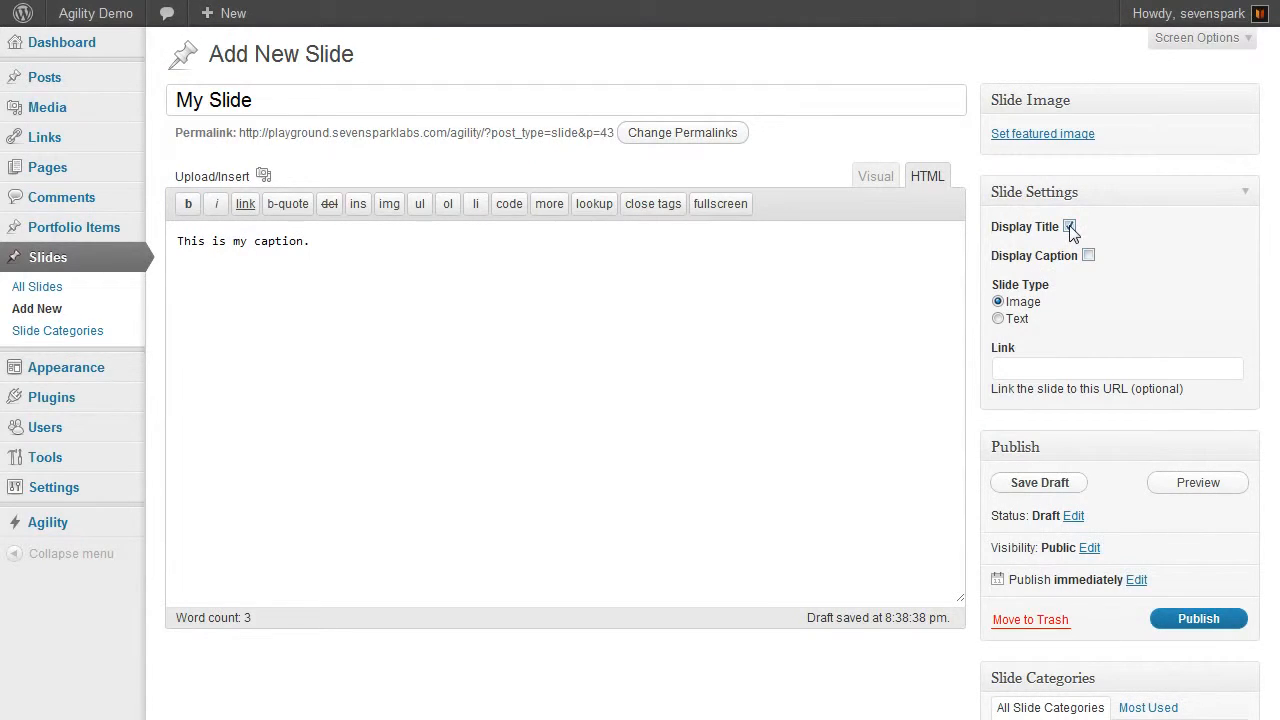
{"action": "left_click", "coordinate": [1088, 255]}
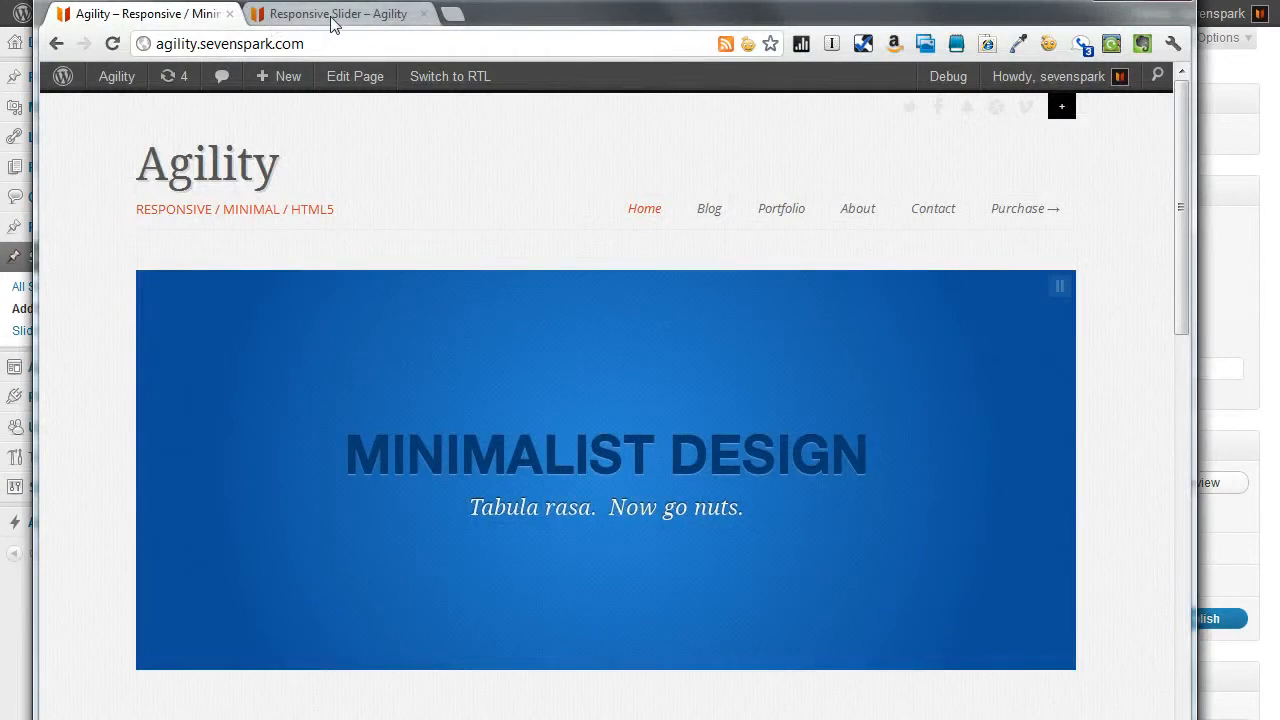
- Scroll the Responsive Slider page to the Beautiful Design slide, briefly revisiting the homepage
{"action": "left_click", "coordinate": [338, 13]}
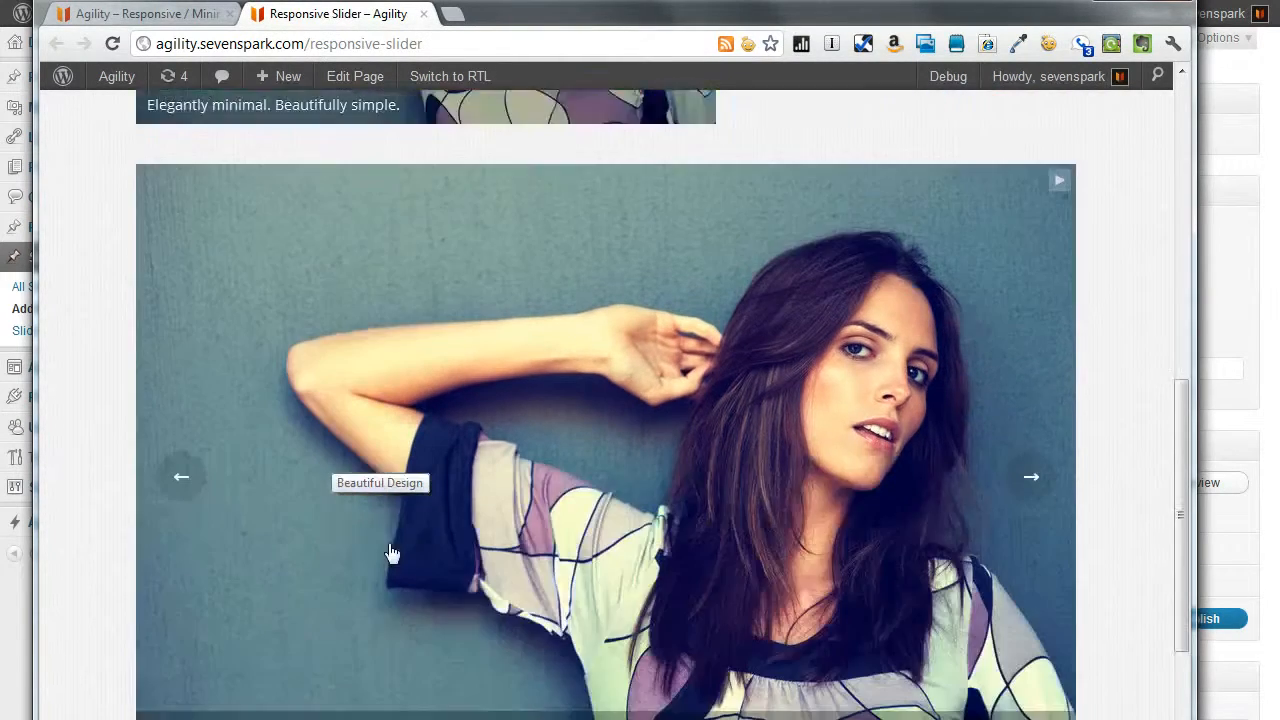
{"action": "scroll", "scroll_direction": "down", "scroll_amount": 3}
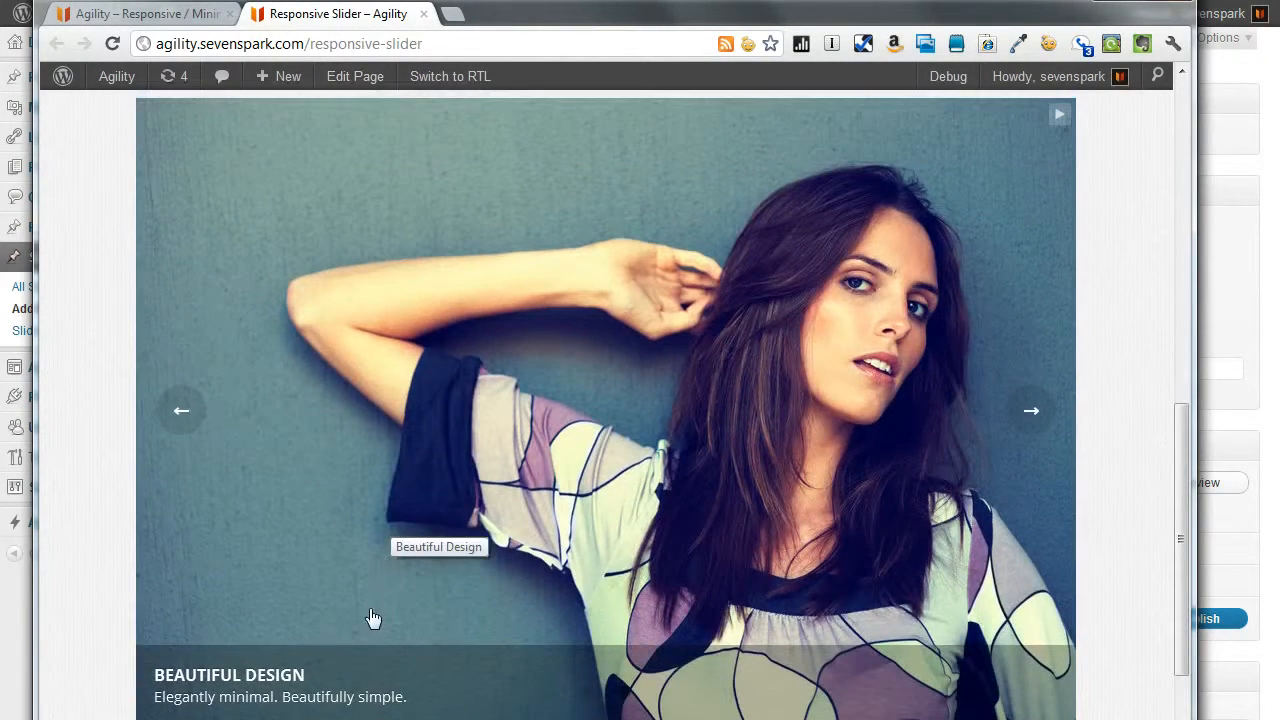
{"action": "mouse_move", "coordinate": [185, 690]}
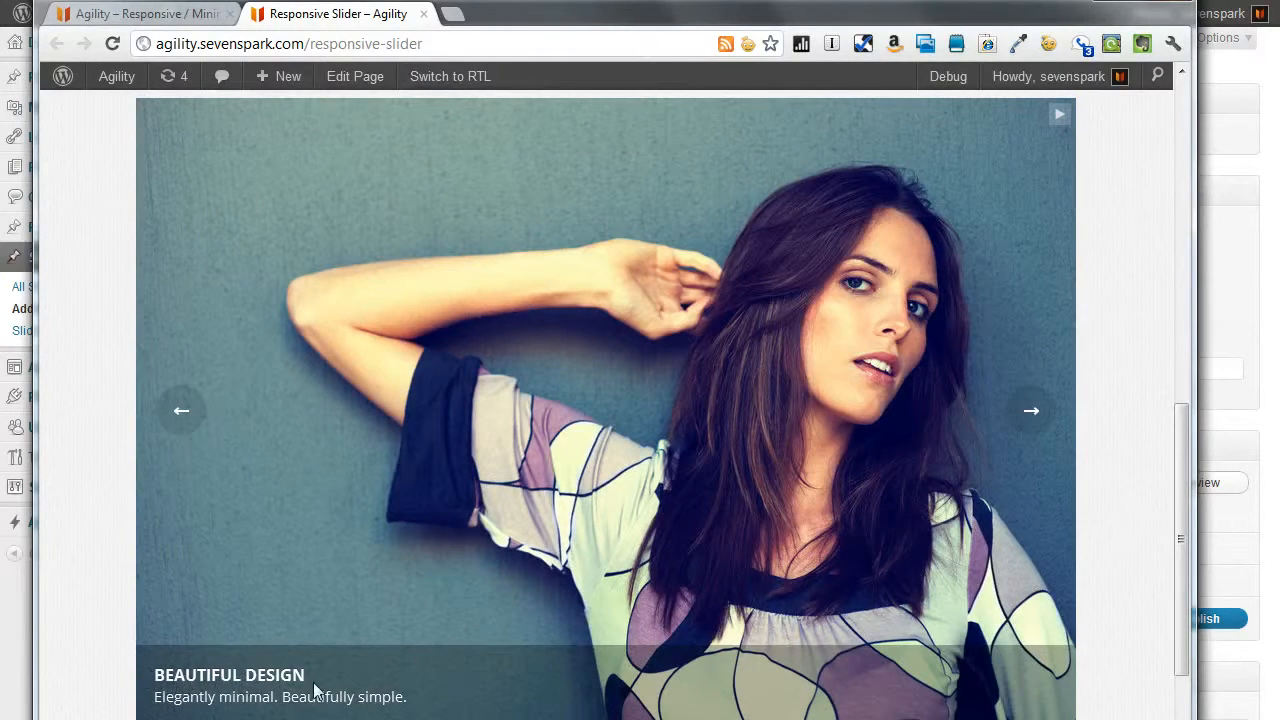
{"action": "left_click", "coordinate": [140, 13]}
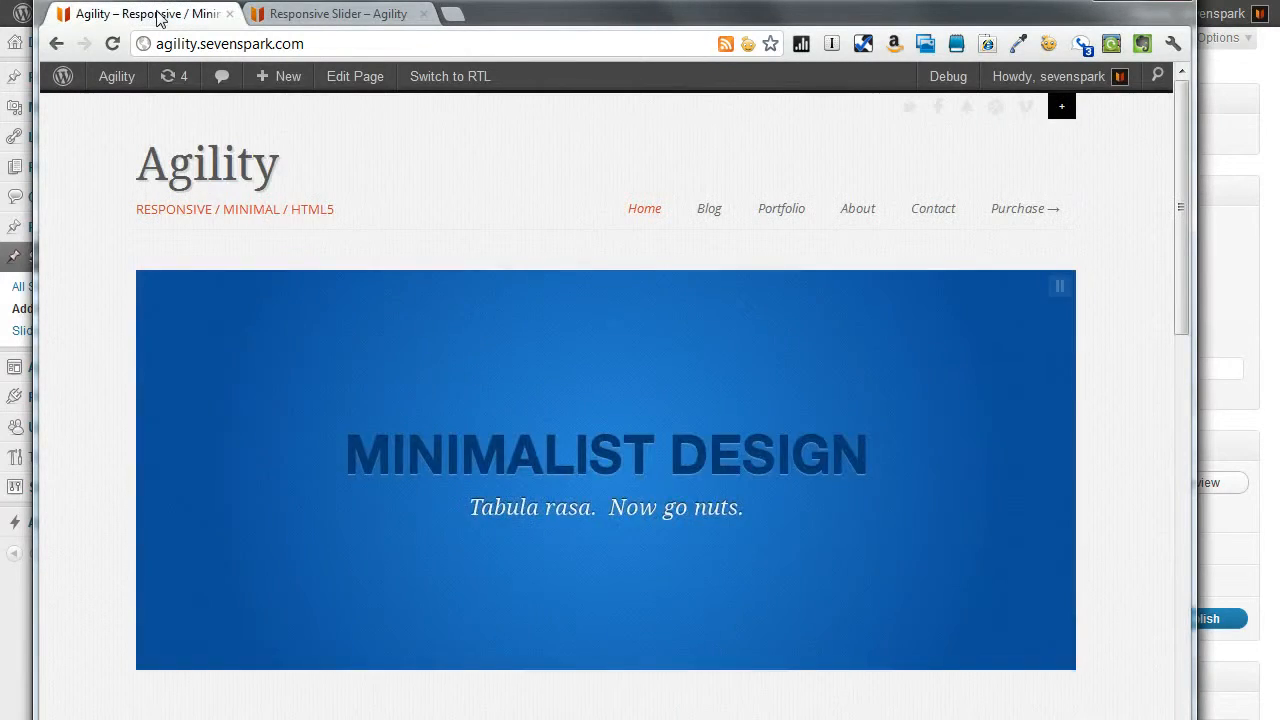
{"action": "left_click", "coordinate": [335, 13]}
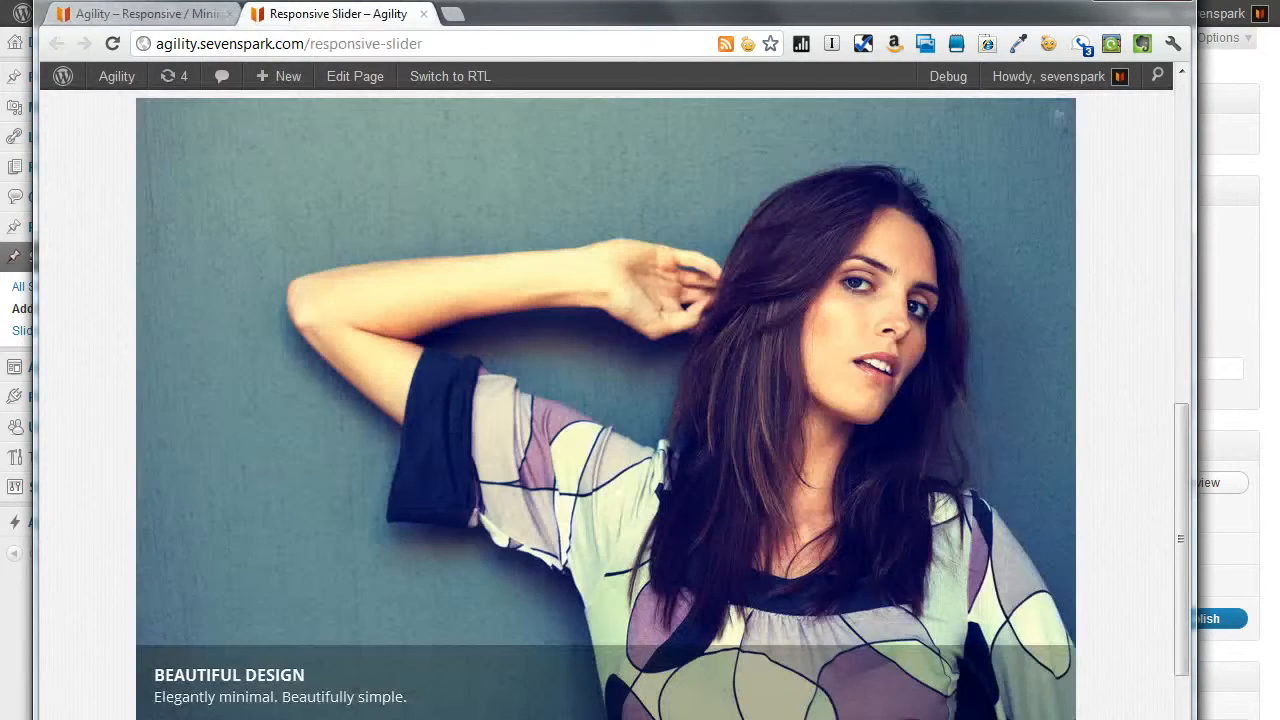
{"action": "mouse_move", "coordinate": [361, 581]}
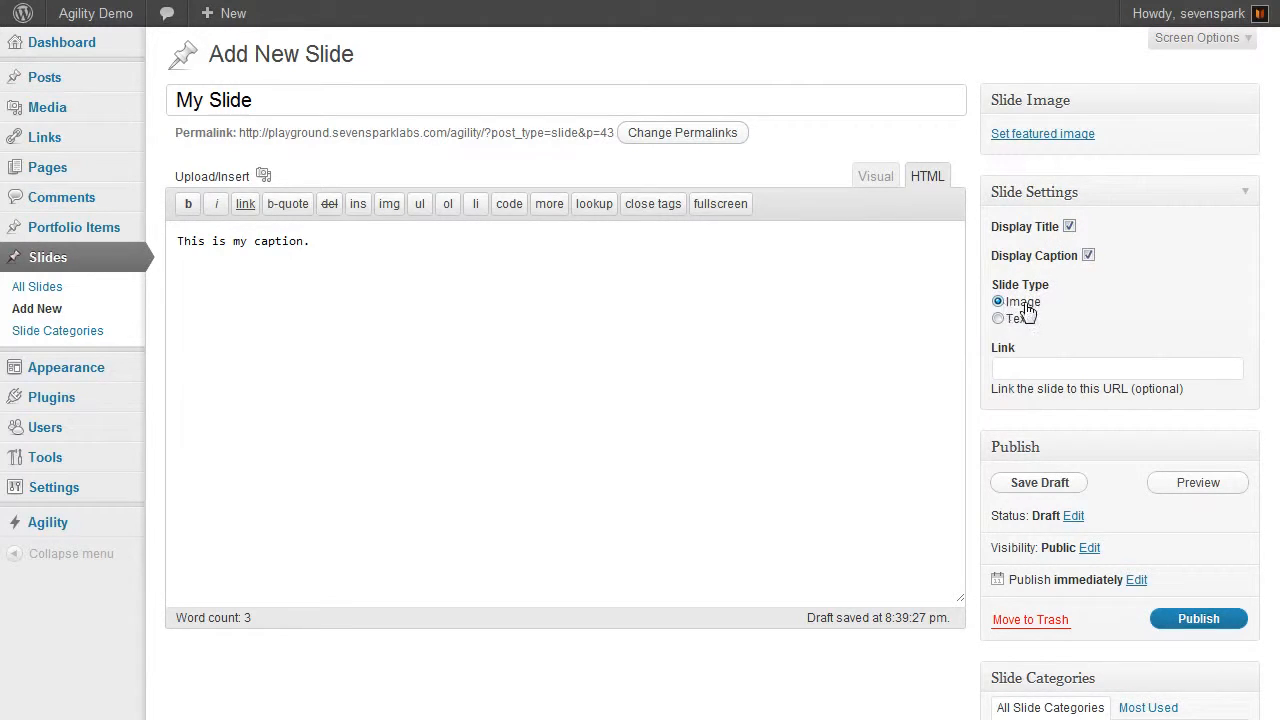
{"action": "left_click", "coordinate": [997, 318]}
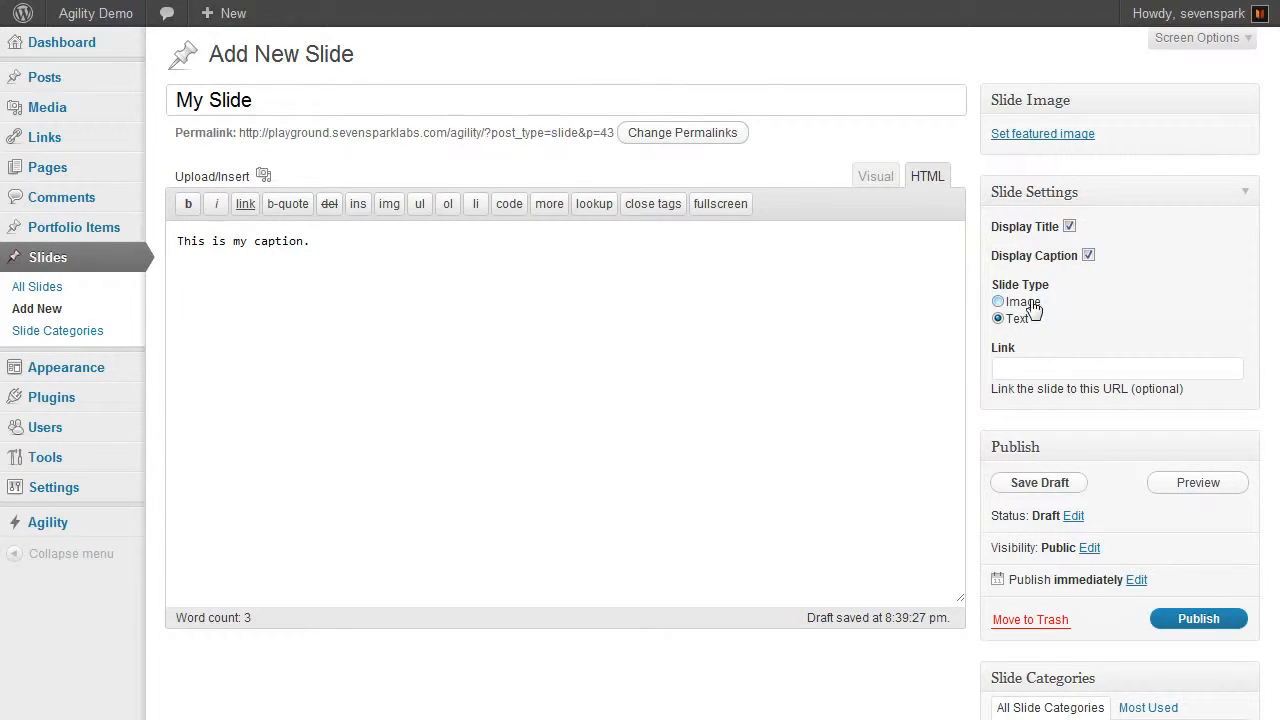
{"action": "left_click", "coordinate": [997, 301]}
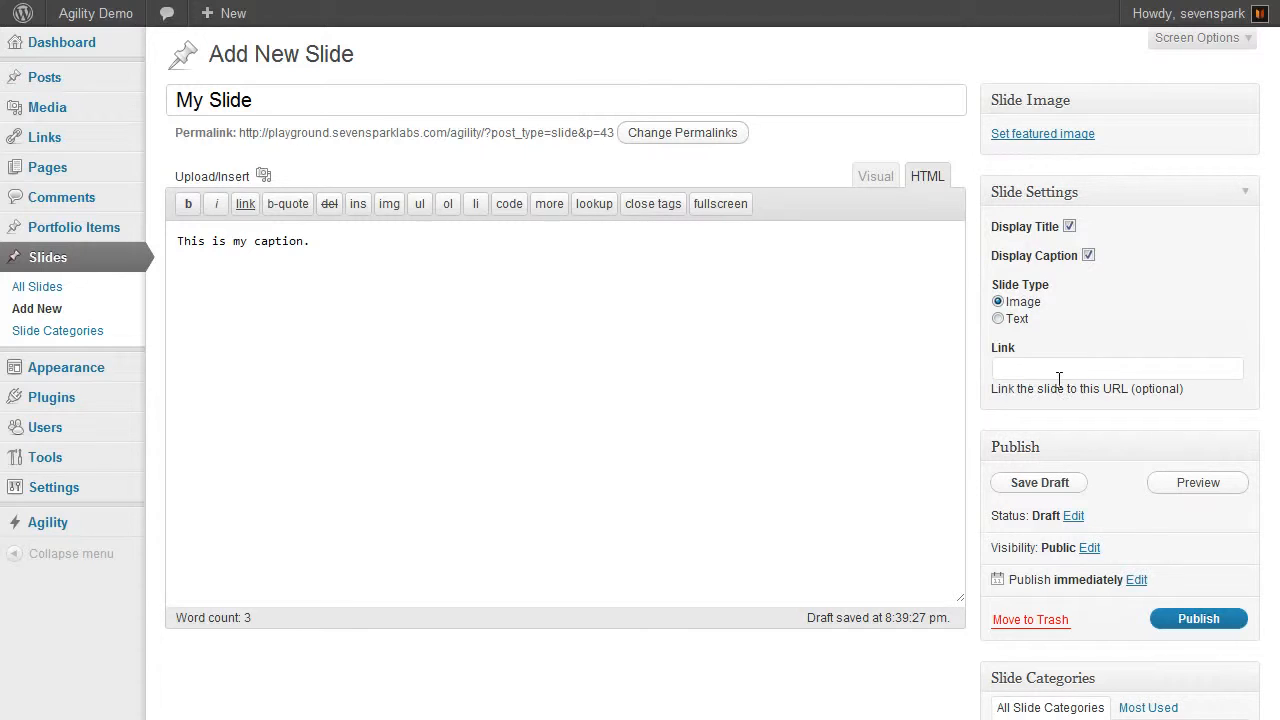
{"action": "left_click", "coordinate": [1117, 369]}
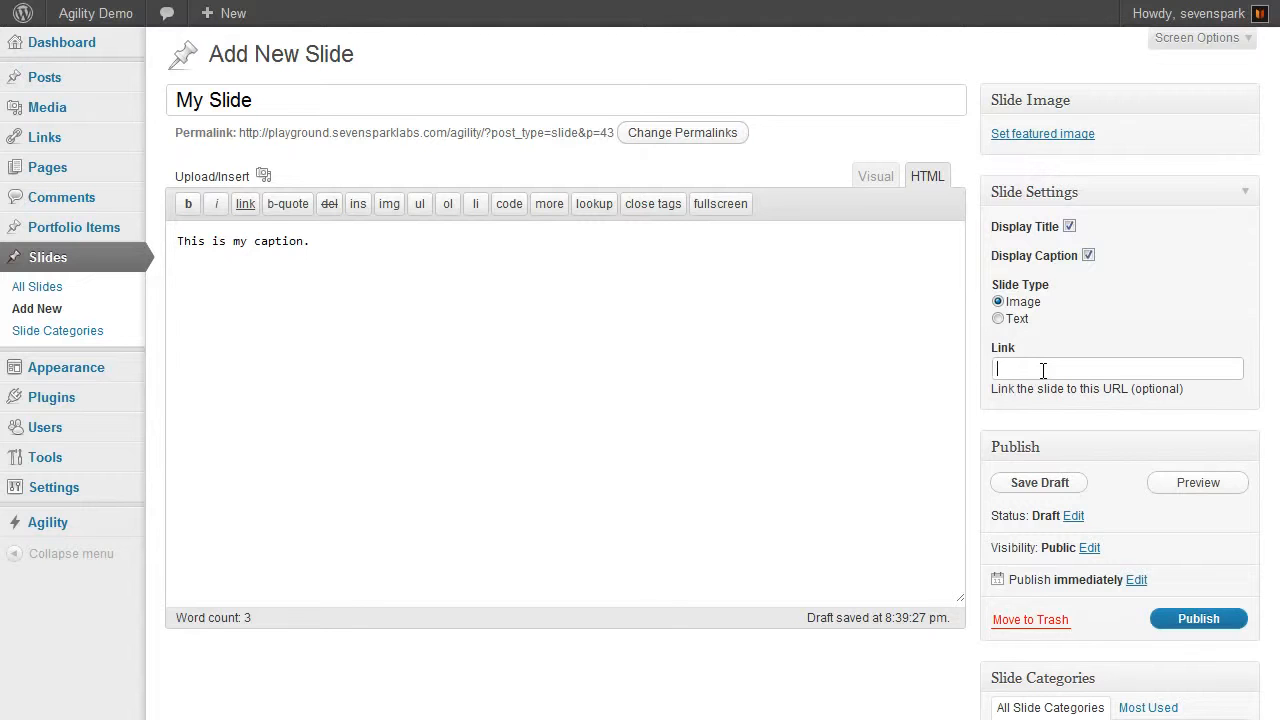
{"action": "type", "text": "http://themeforest.net"}
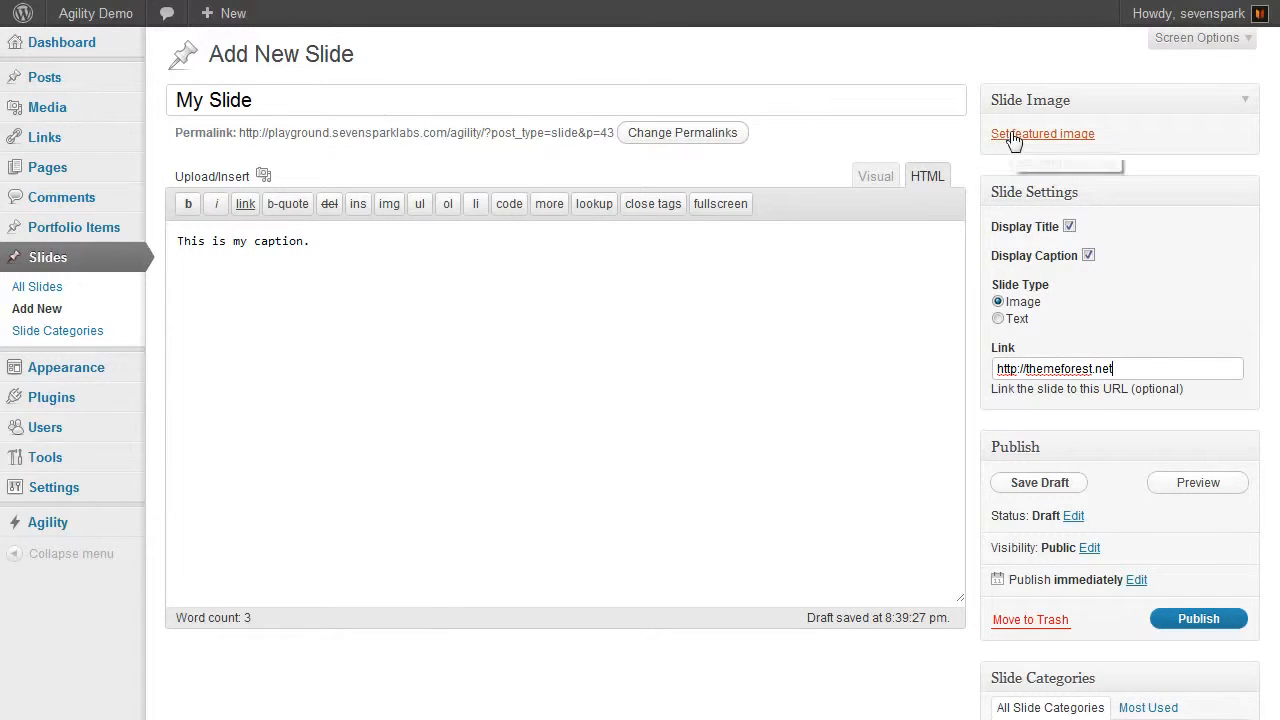
{"action": "mouse_move", "coordinate": [1042, 133]}
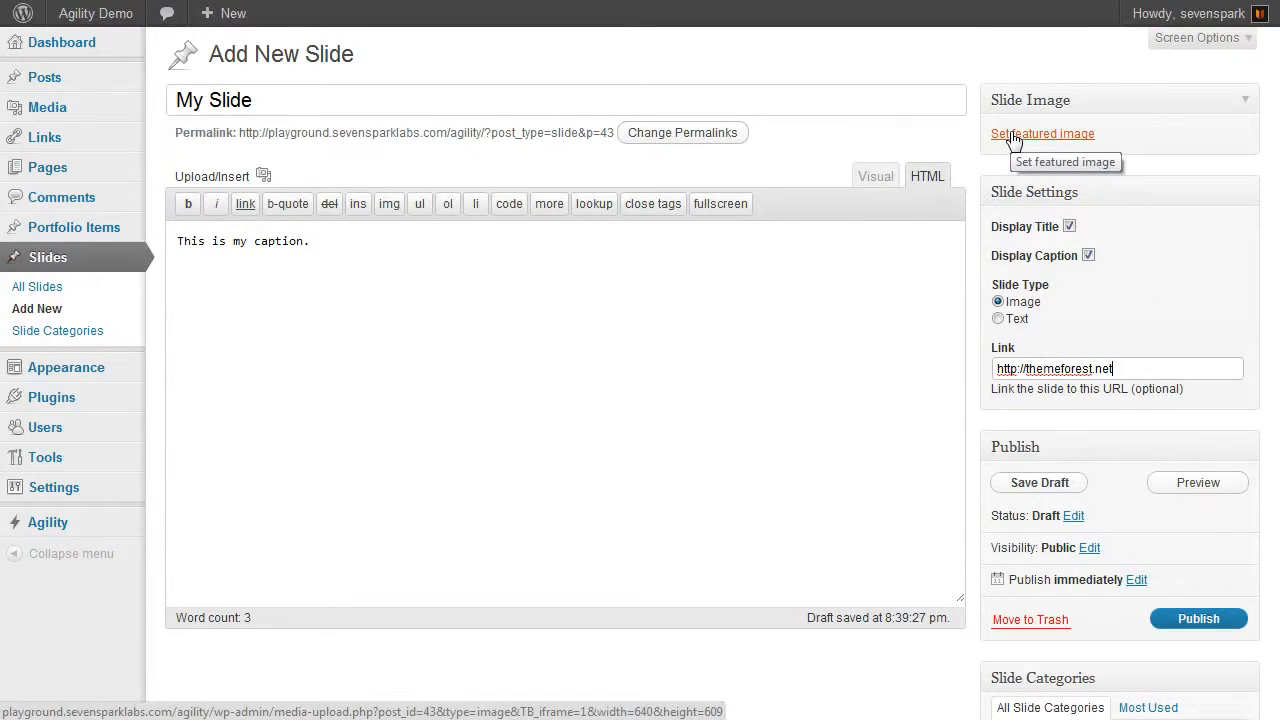
- Pick beautiful_design_940 from existing media as the featured image and close the chooser
{"action": "left_click", "coordinate": [1042, 133]}
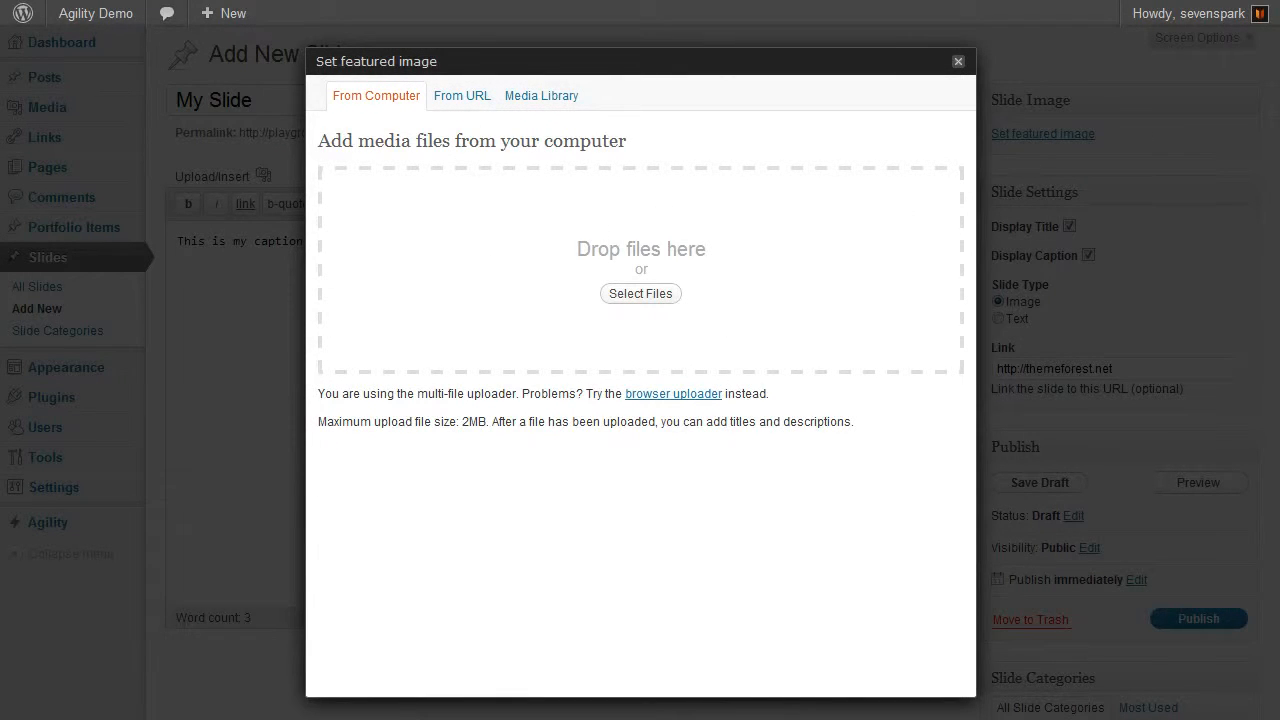
{"action": "left_click", "coordinate": [640, 293]}
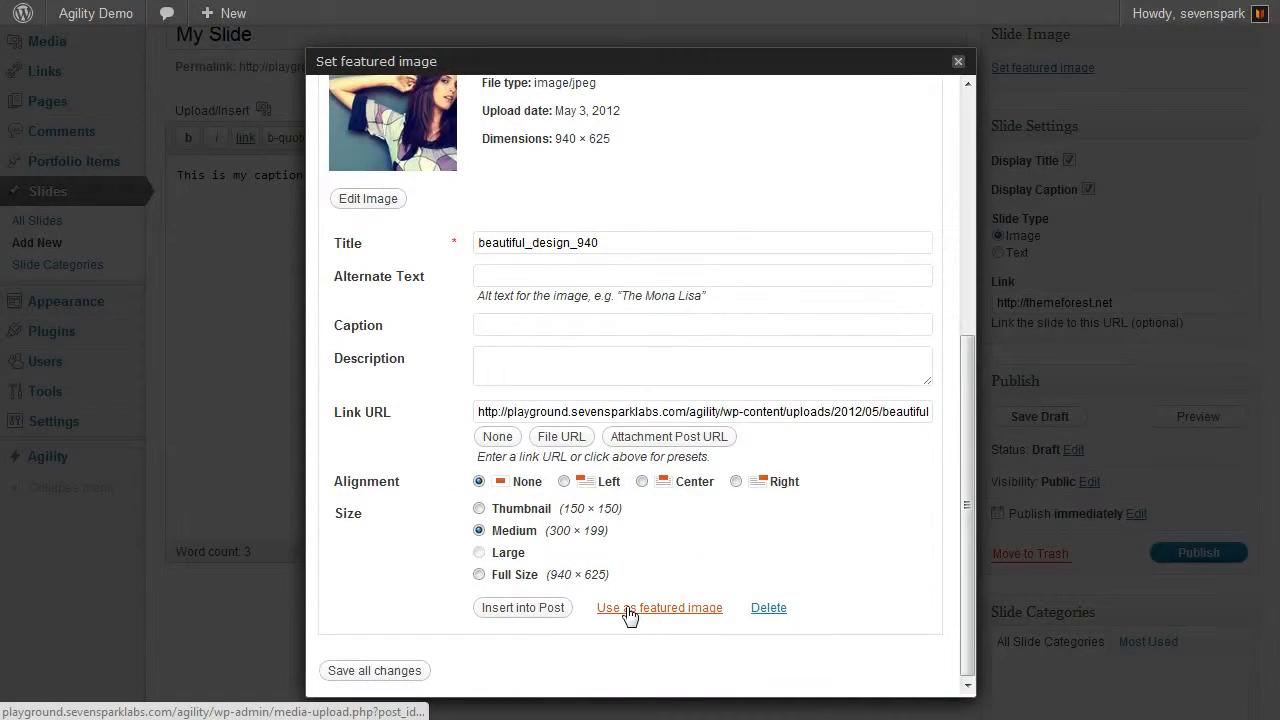
{"action": "left_click", "coordinate": [659, 607]}
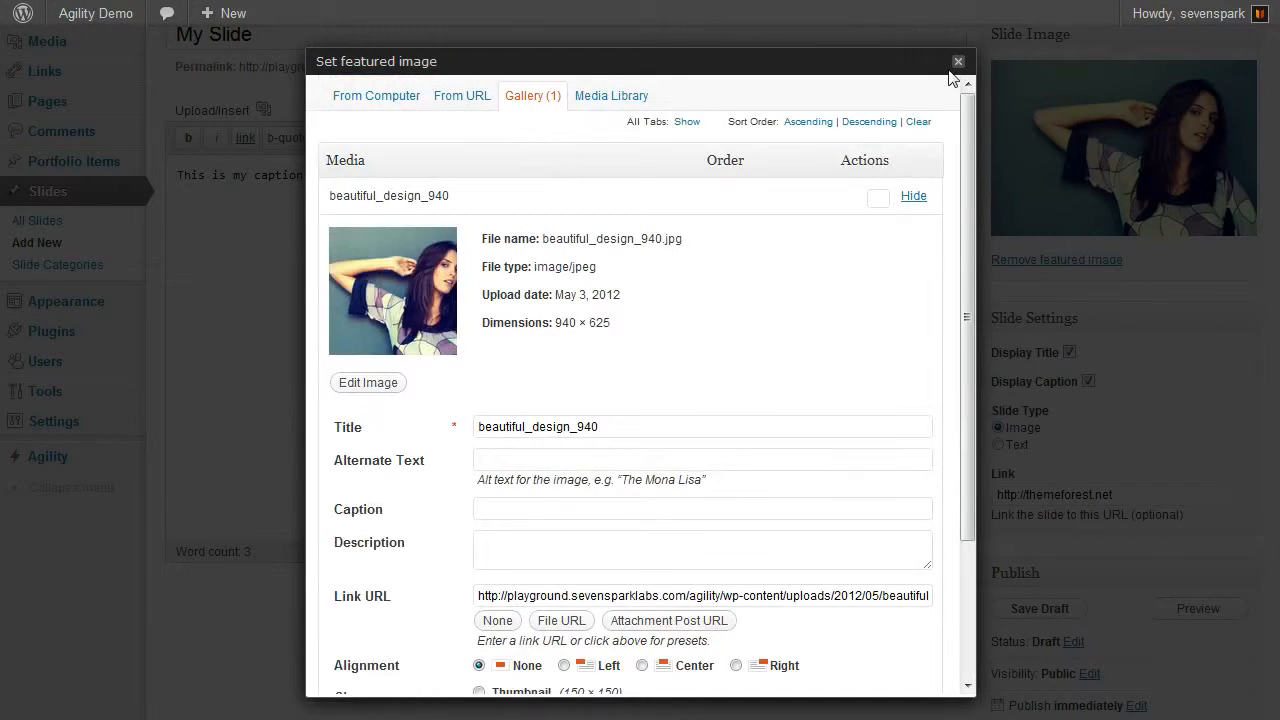
{"action": "left_click", "coordinate": [957, 61]}
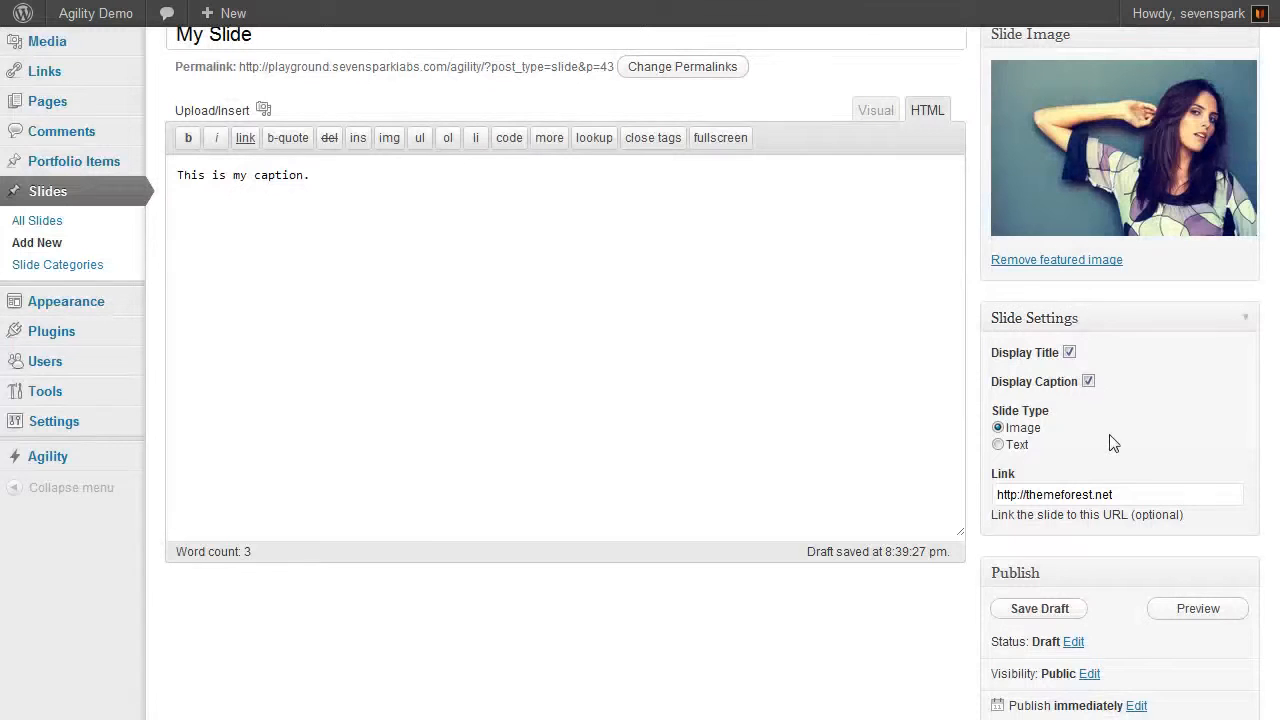
- Add a new slide category named 'Main Slider Category' and assign the slide to it
{"action": "scroll", "scroll_direction": "down", "scroll_amount": 3}
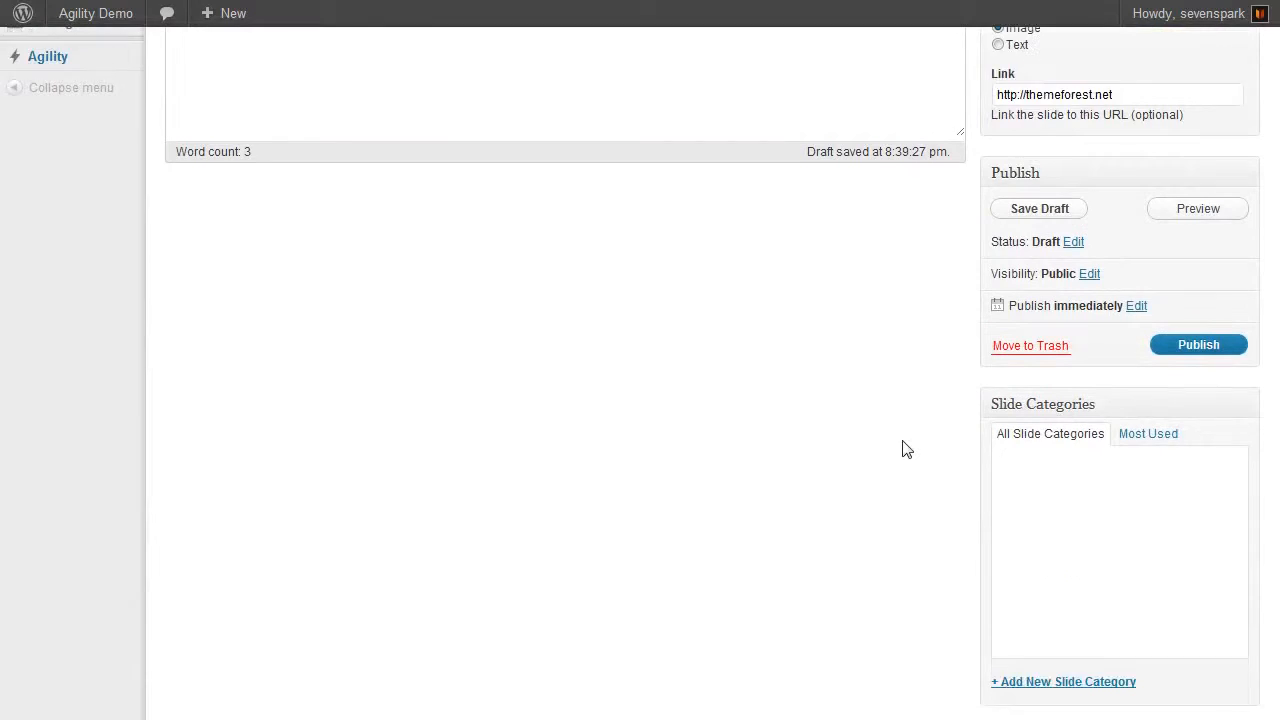
{"action": "scroll", "scroll_direction": "down", "scroll_amount": 3}
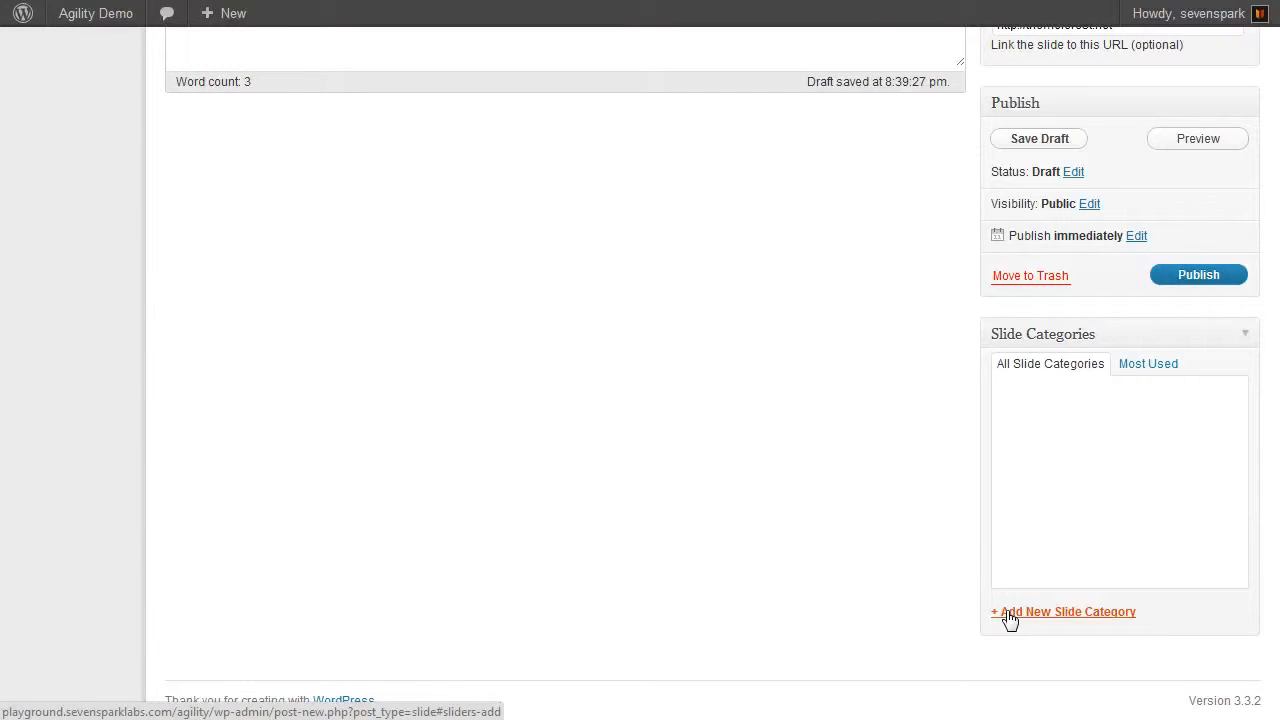
{"action": "left_click", "coordinate": [1068, 611]}
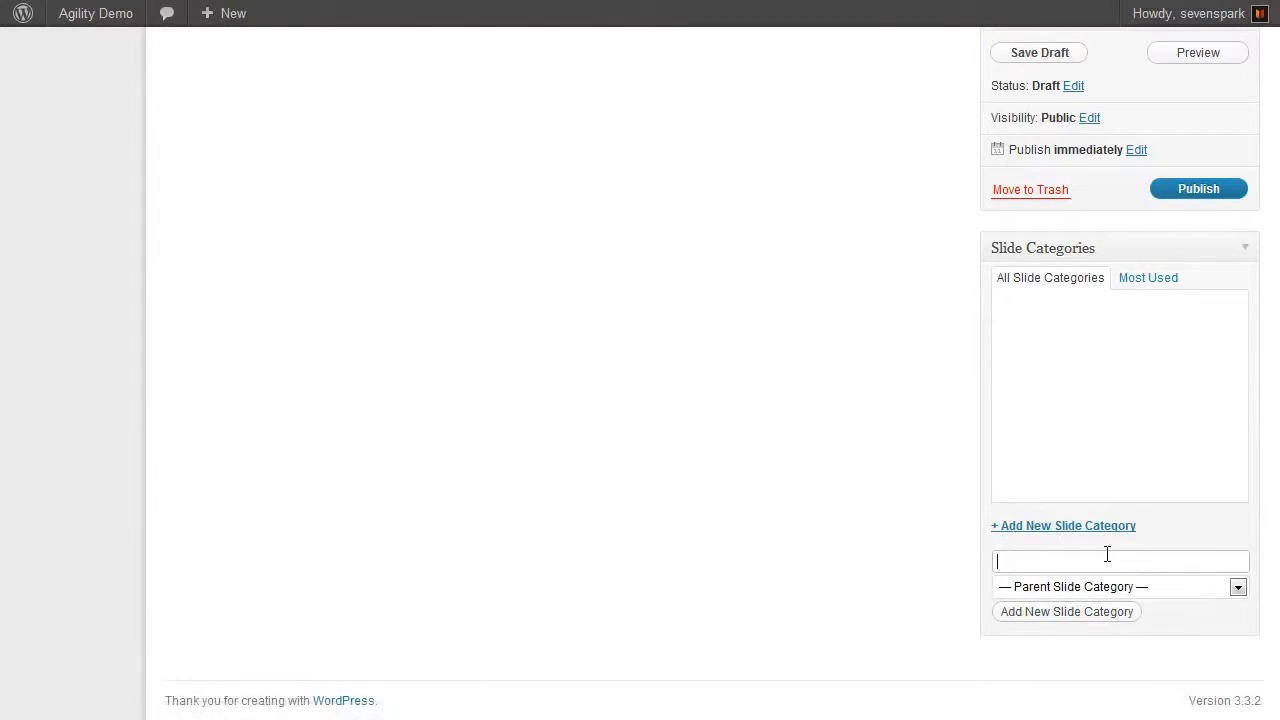
{"action": "type", "text": "My"}
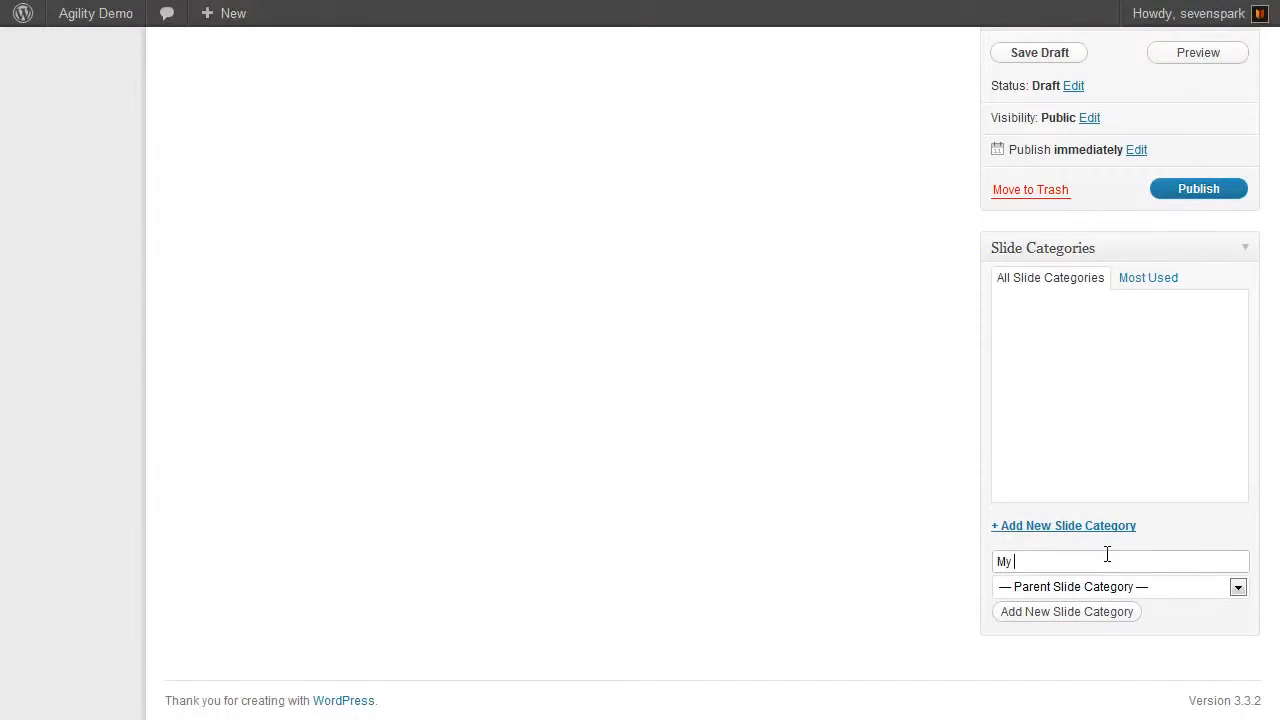
{"action": "type", "text": "Main Slider Categor"}
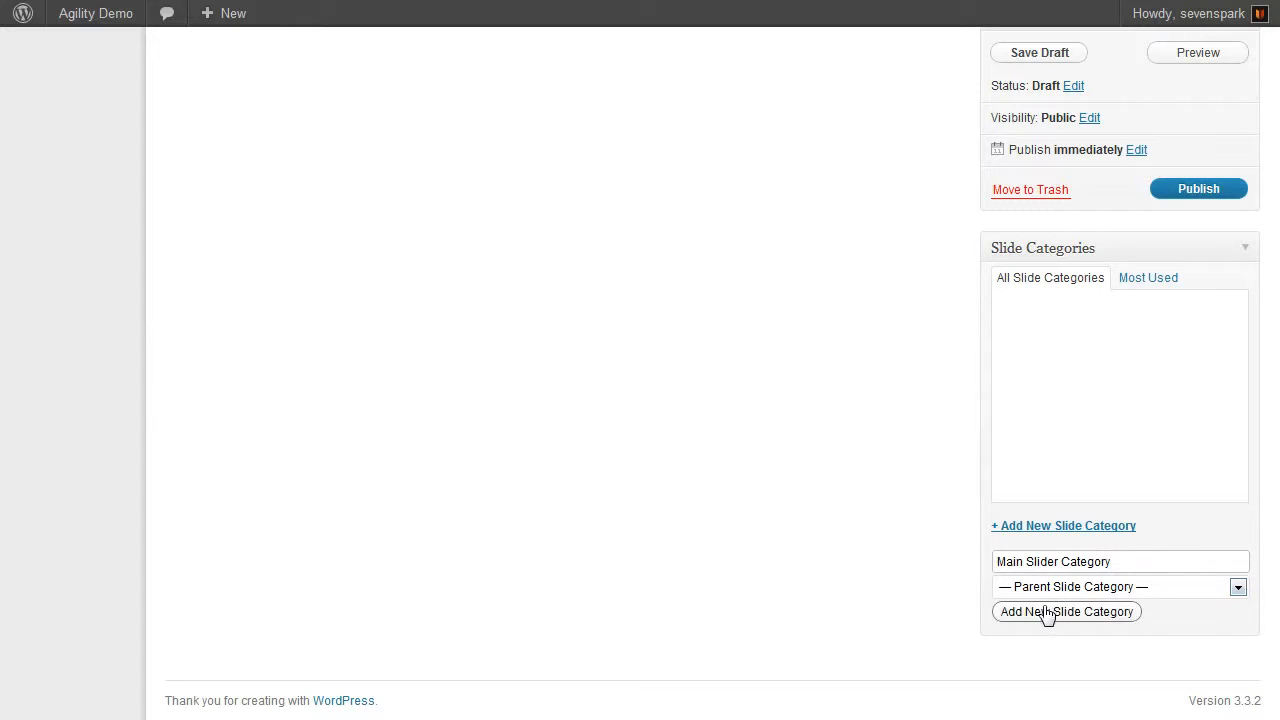
{"action": "left_click", "coordinate": [1065, 611]}
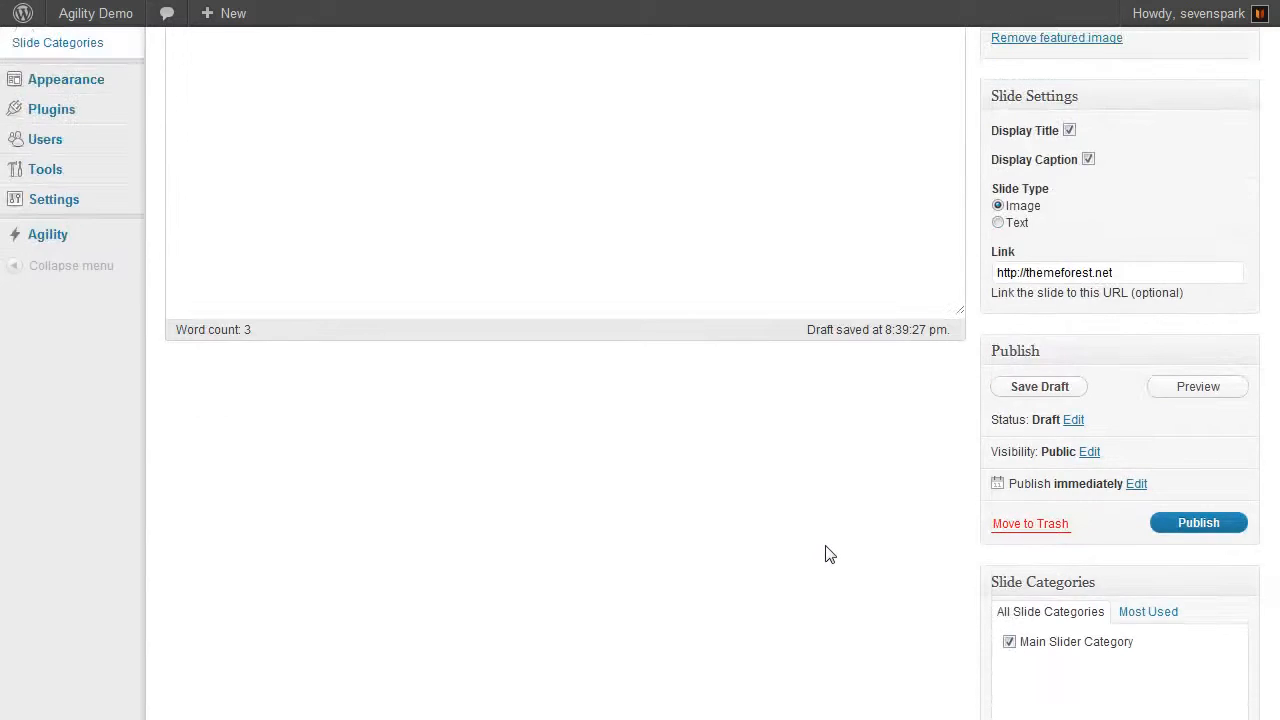
{"action": "mouse_move", "coordinate": [836, 556]}
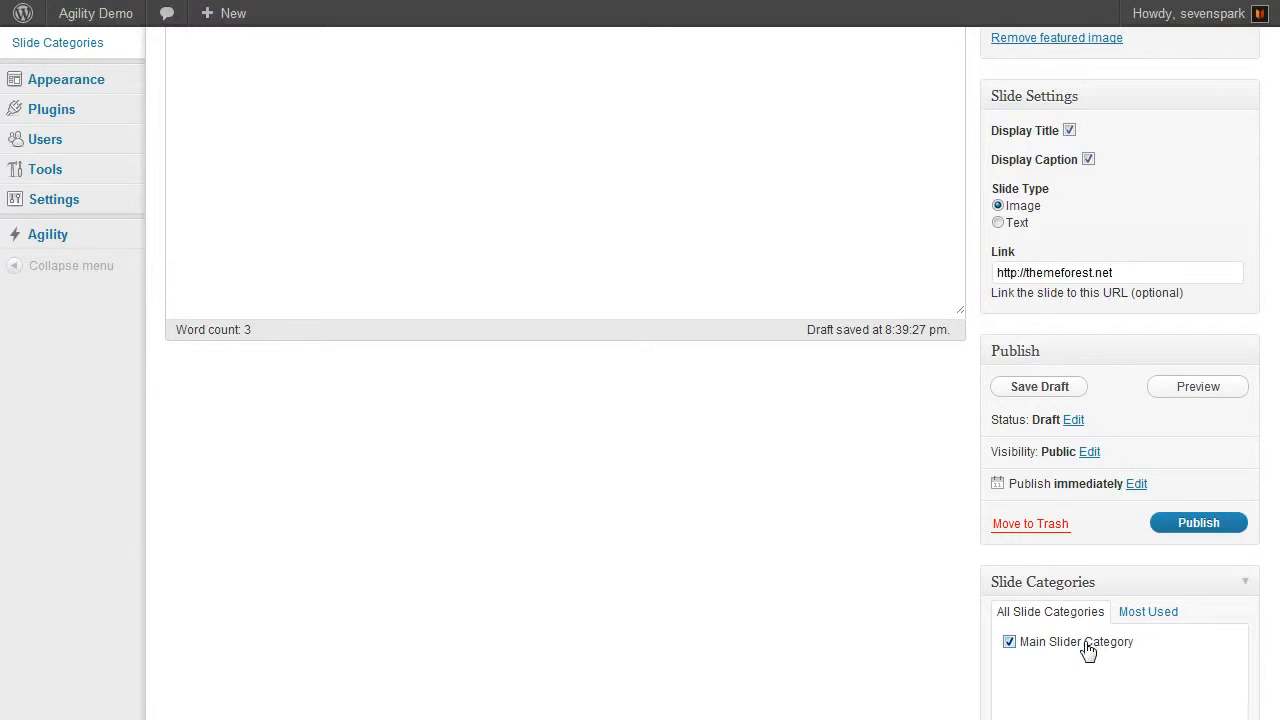
{"action": "mouse_move", "coordinate": [815, 569]}
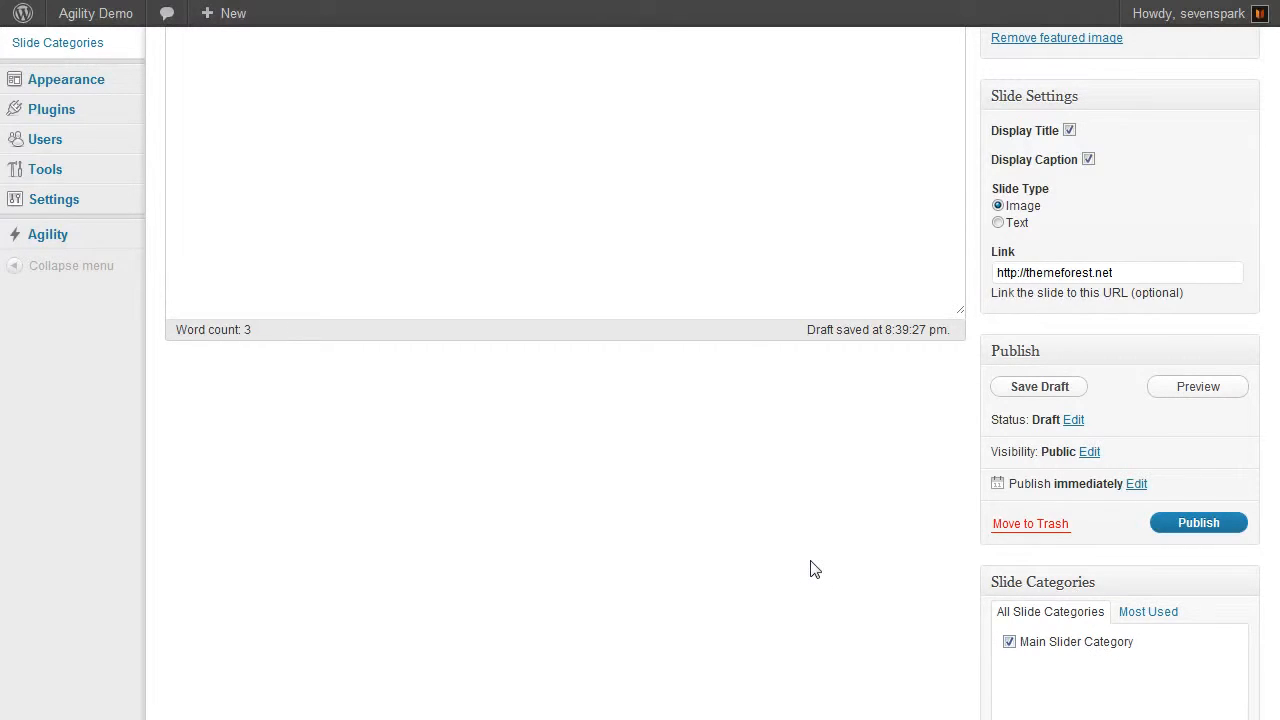
{"action": "scroll", "scroll_direction": "down", "scroll_amount": 3}
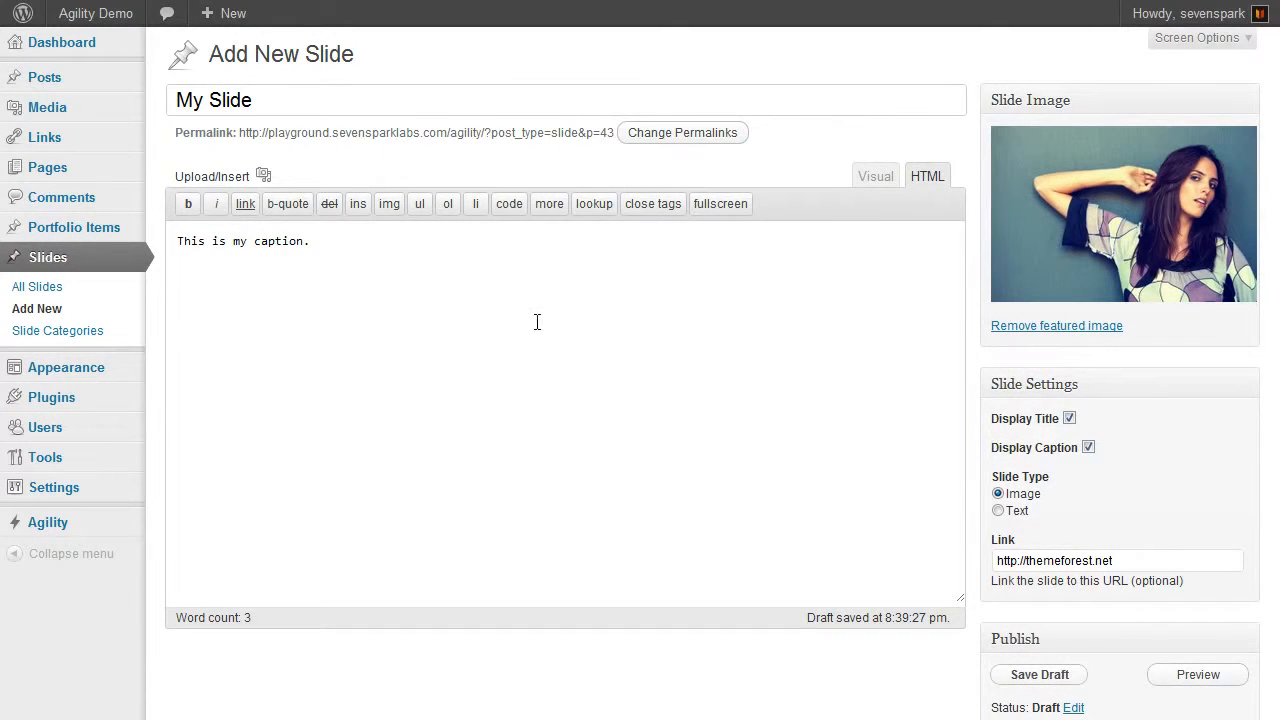
{"action": "scroll", "scroll_direction": "down", "scroll_amount": 3}
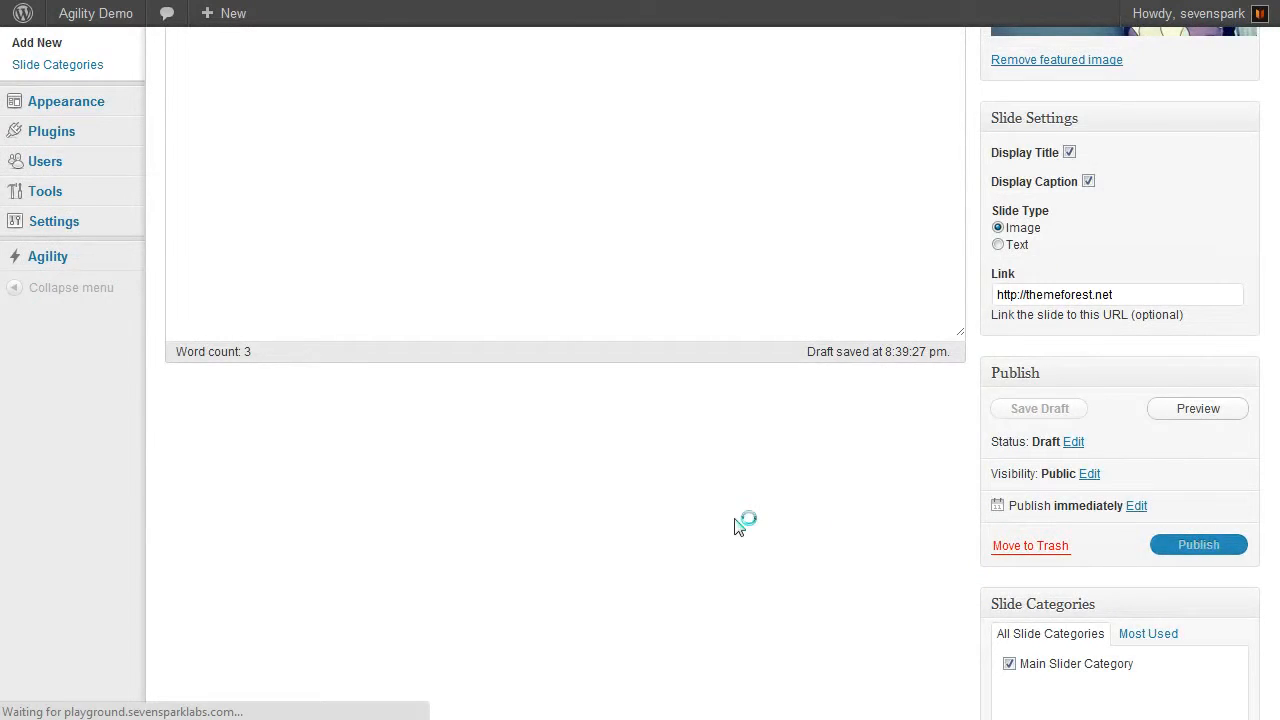
- Publish the My Slide slide
{"action": "left_click", "coordinate": [1198, 544]}
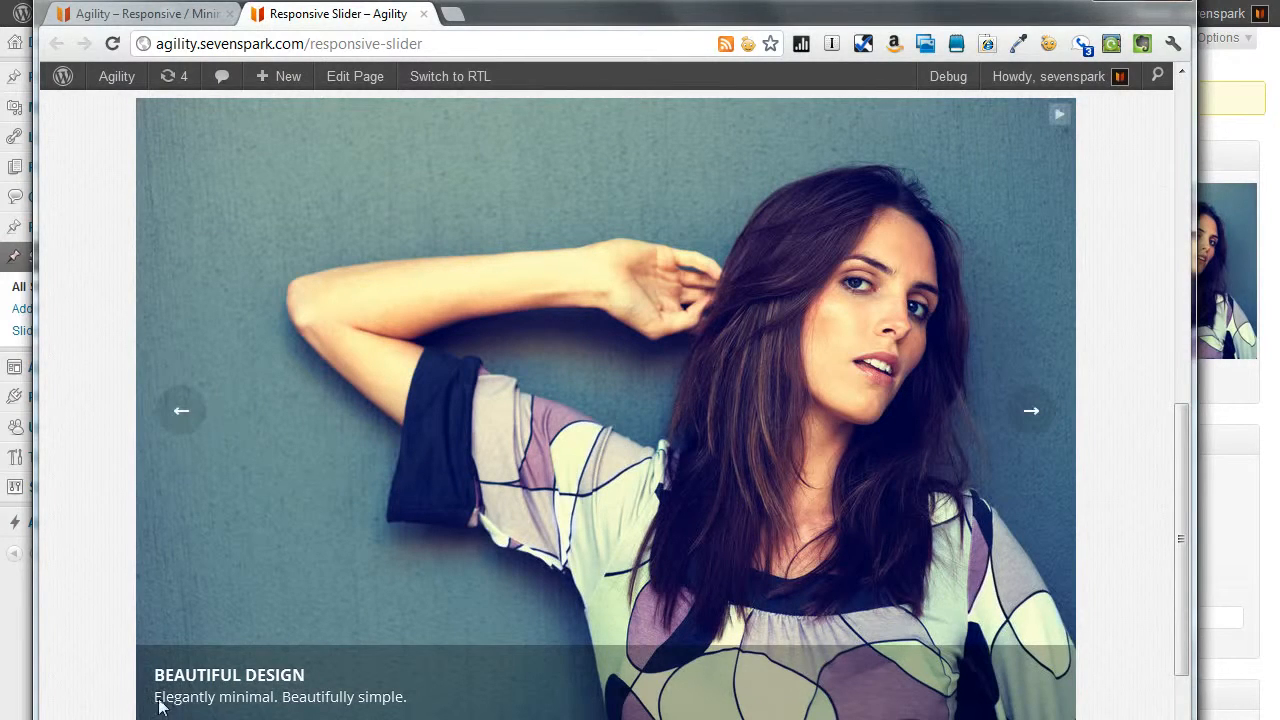
{"action": "mouse_move", "coordinate": [762, 270]}
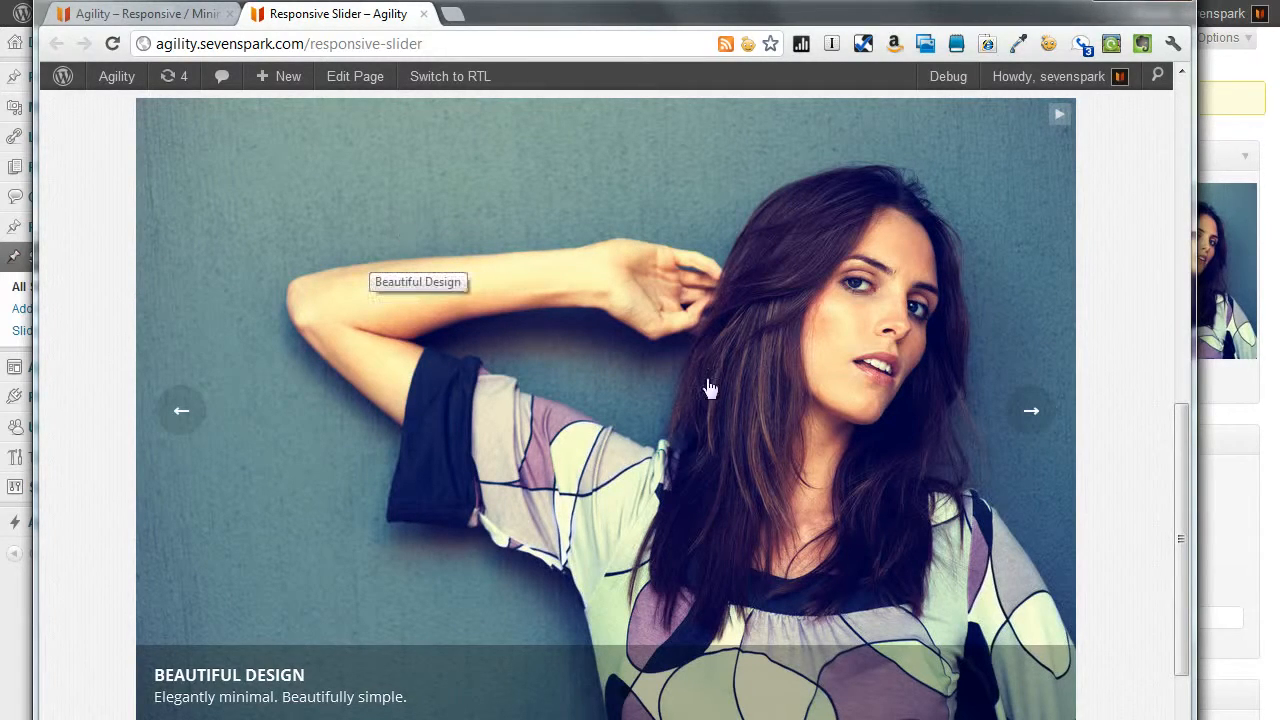
{"action": "mouse_move", "coordinate": [725, 330]}
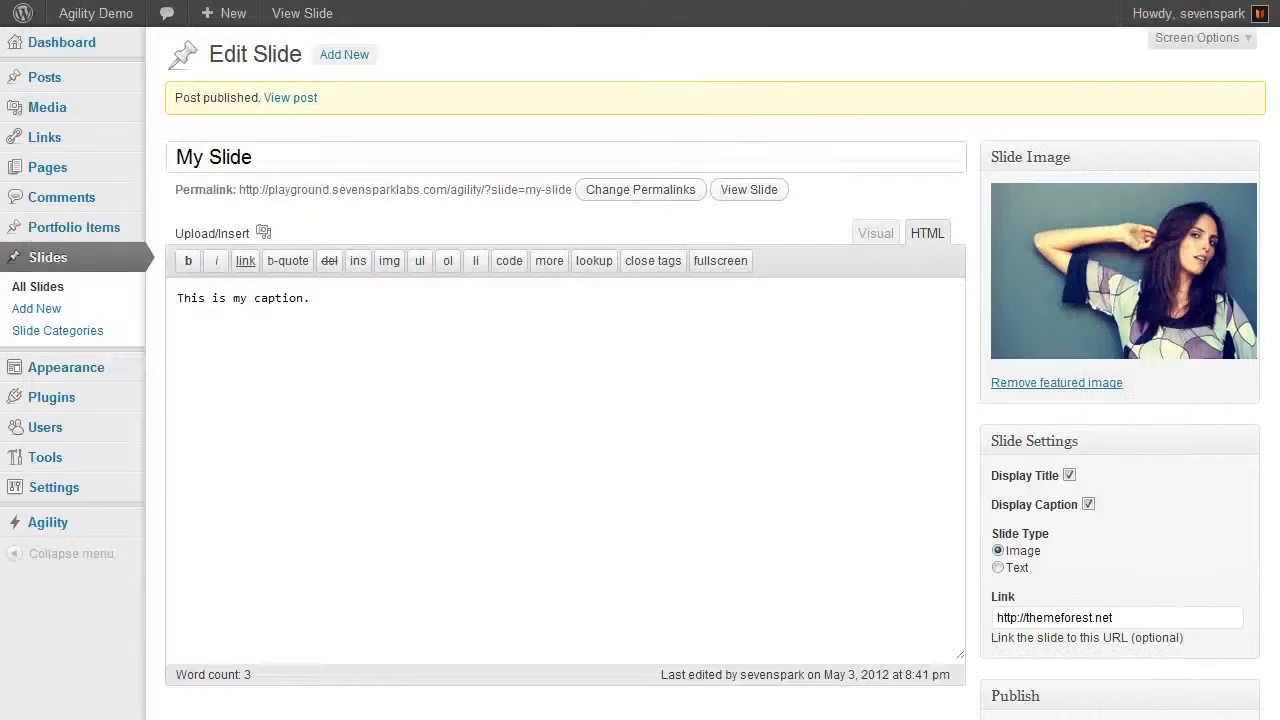
- Review the published slide's Publish status and its Main Slider Category assignment
{"action": "triple_click", "coordinate": [1053, 617]}
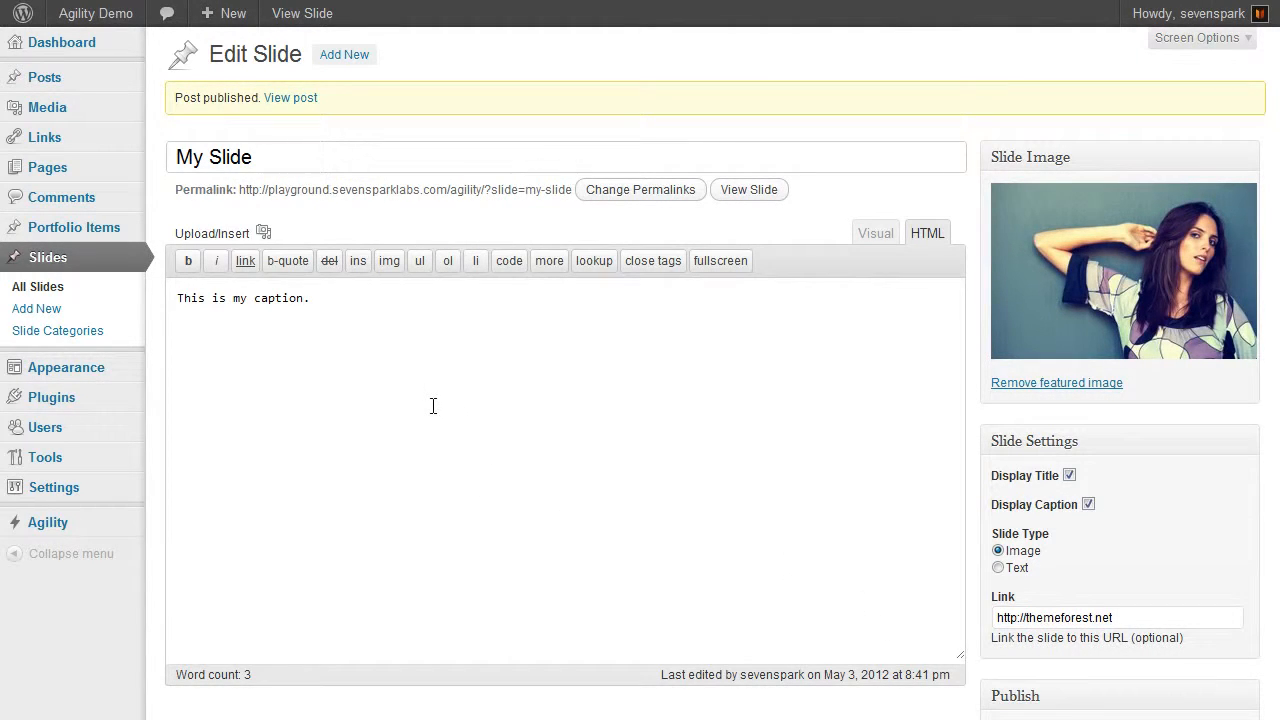
{"action": "mouse_move", "coordinate": [600, 343]}
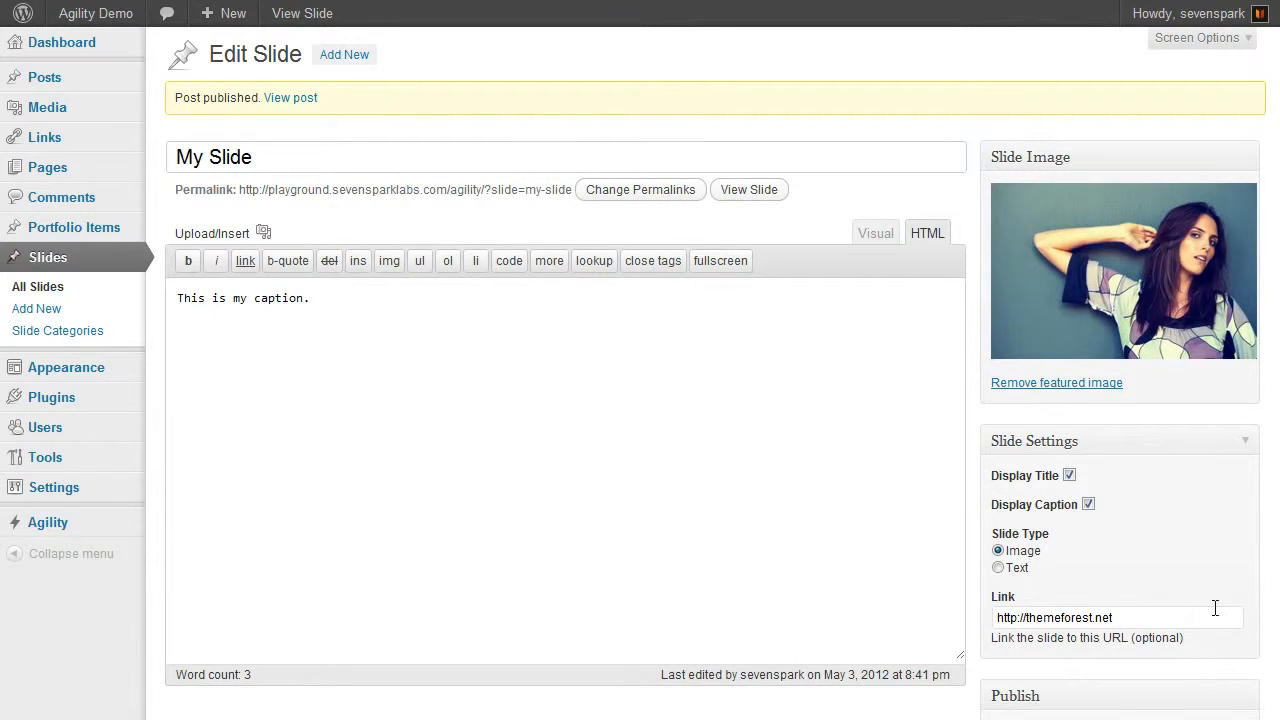
{"action": "scroll", "scroll_direction": "down", "scroll_amount": 3}
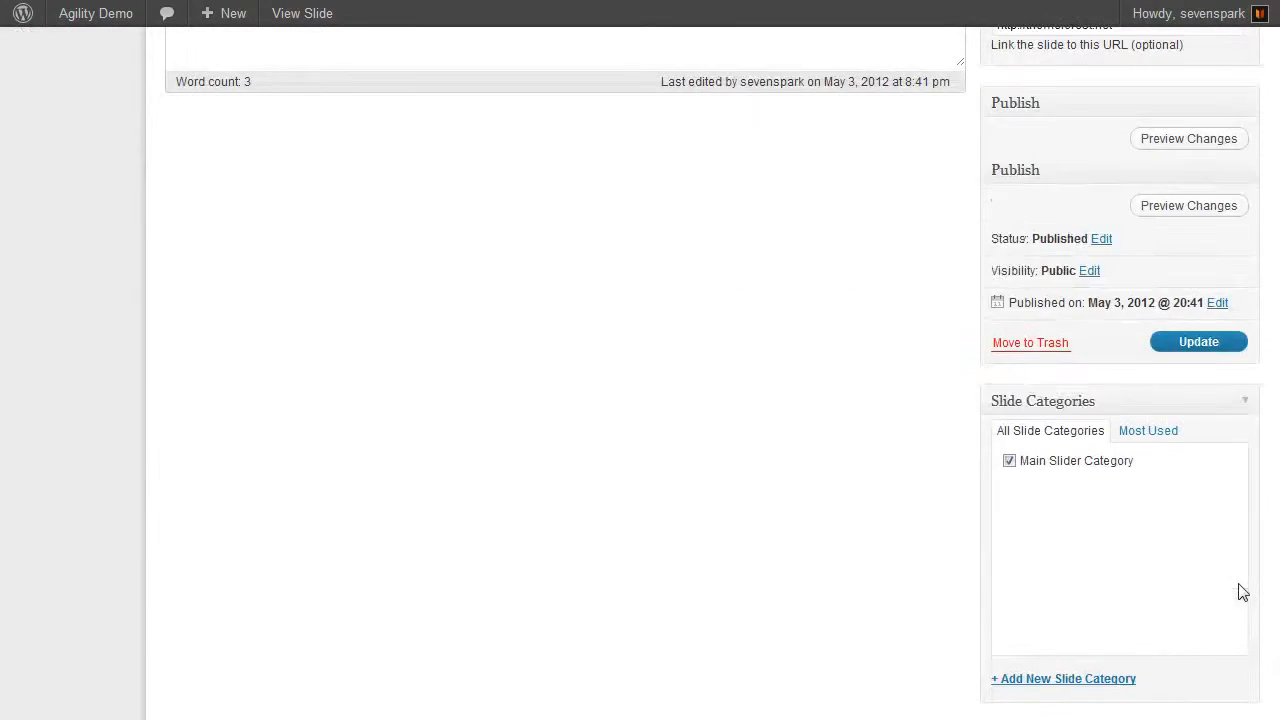